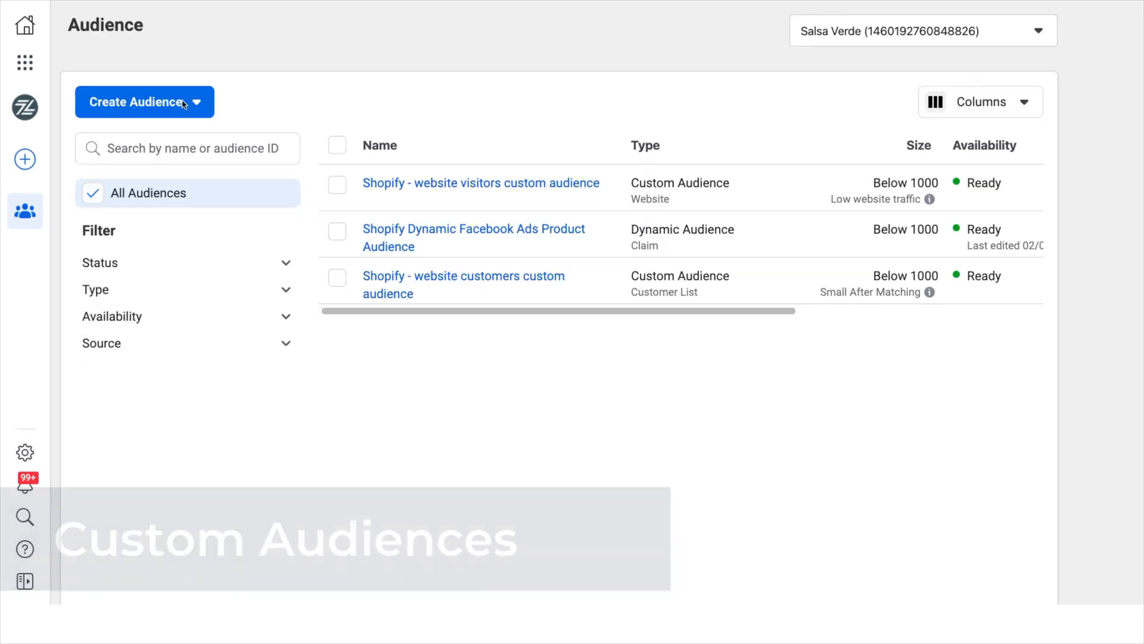
- Start a custom audience, try the Website and Lead form sources, then settle on Website
left_click(143, 101)
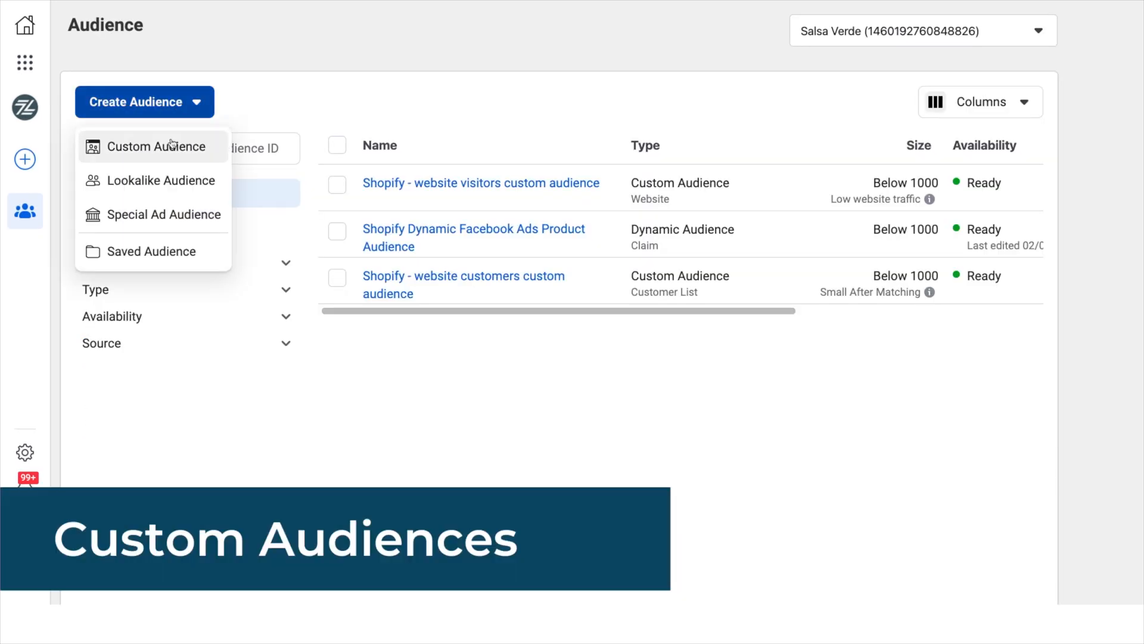
left_click(147, 147)
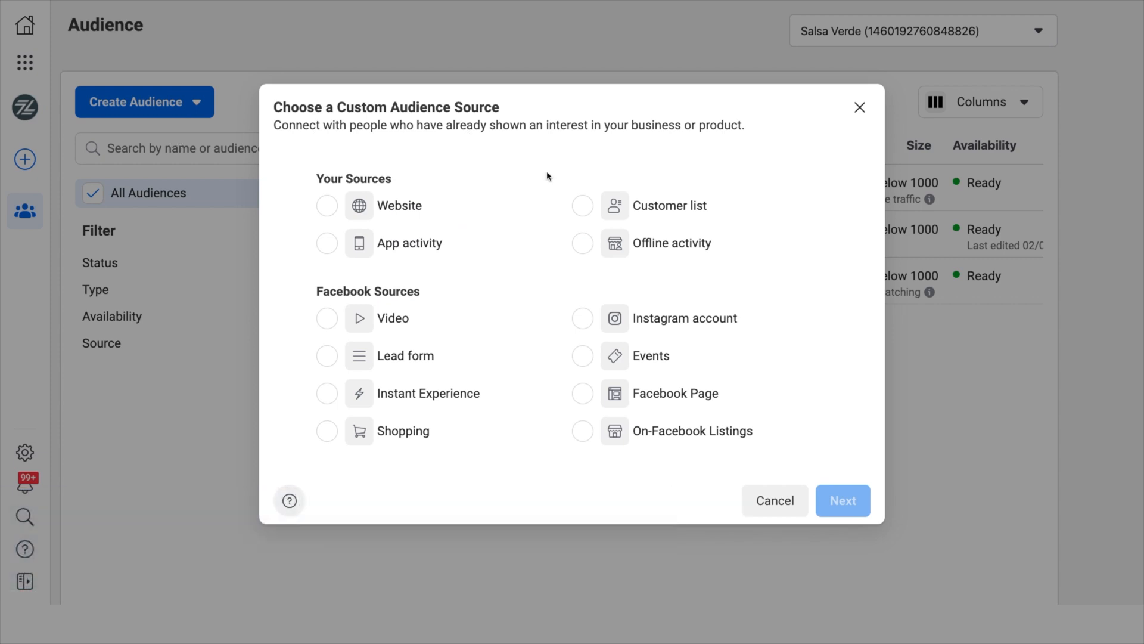
left_click(582, 205)
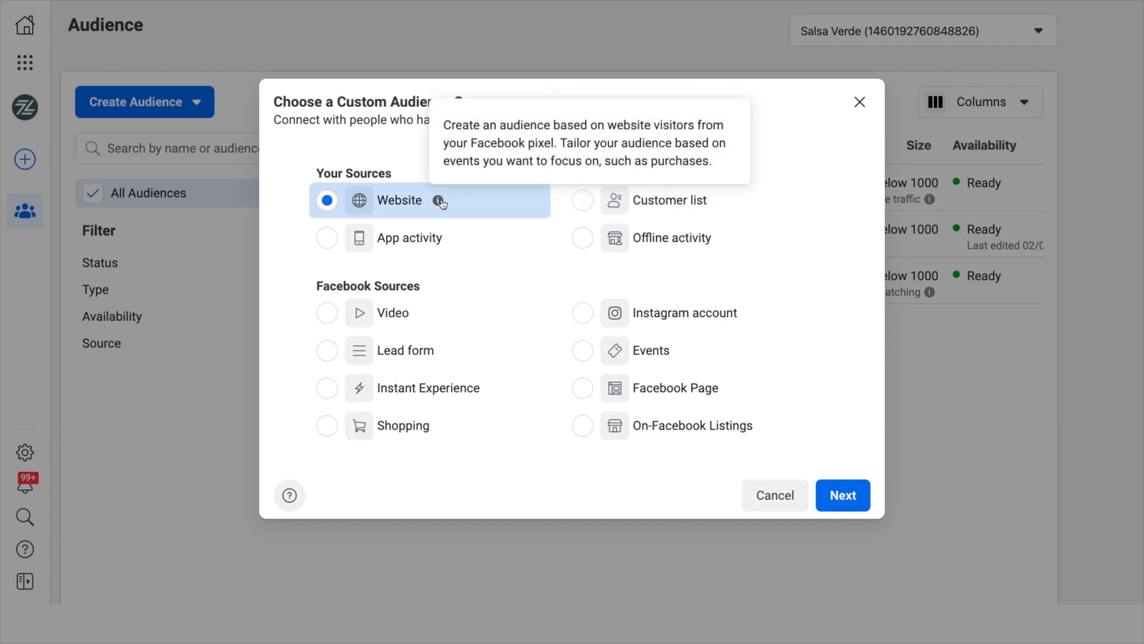
mouse_move(675, 388)
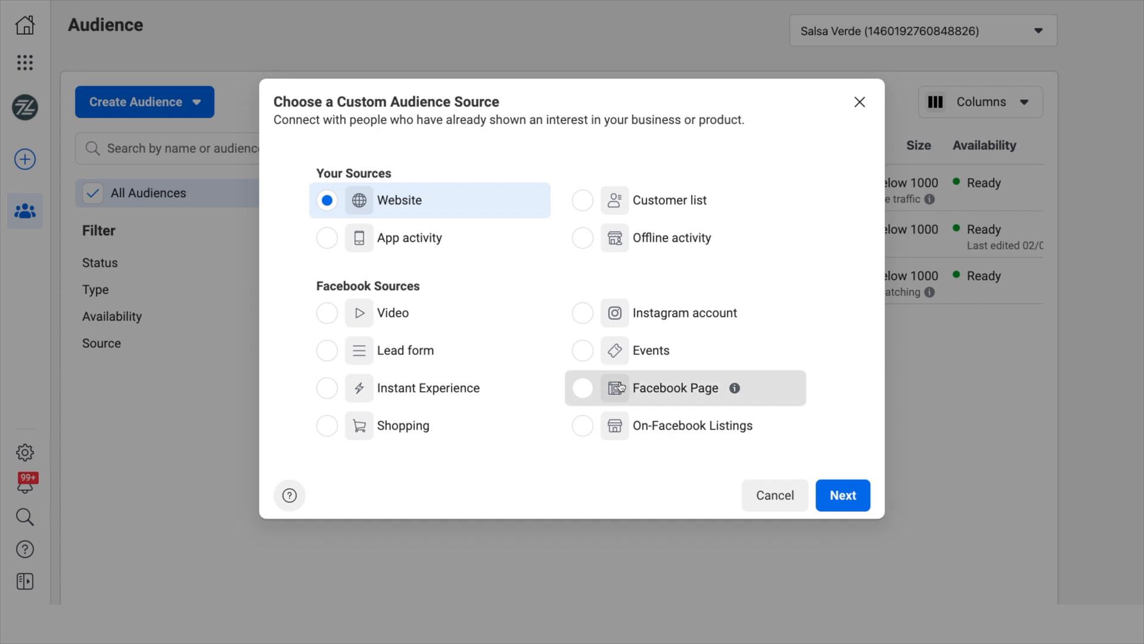
left_click(582, 387)
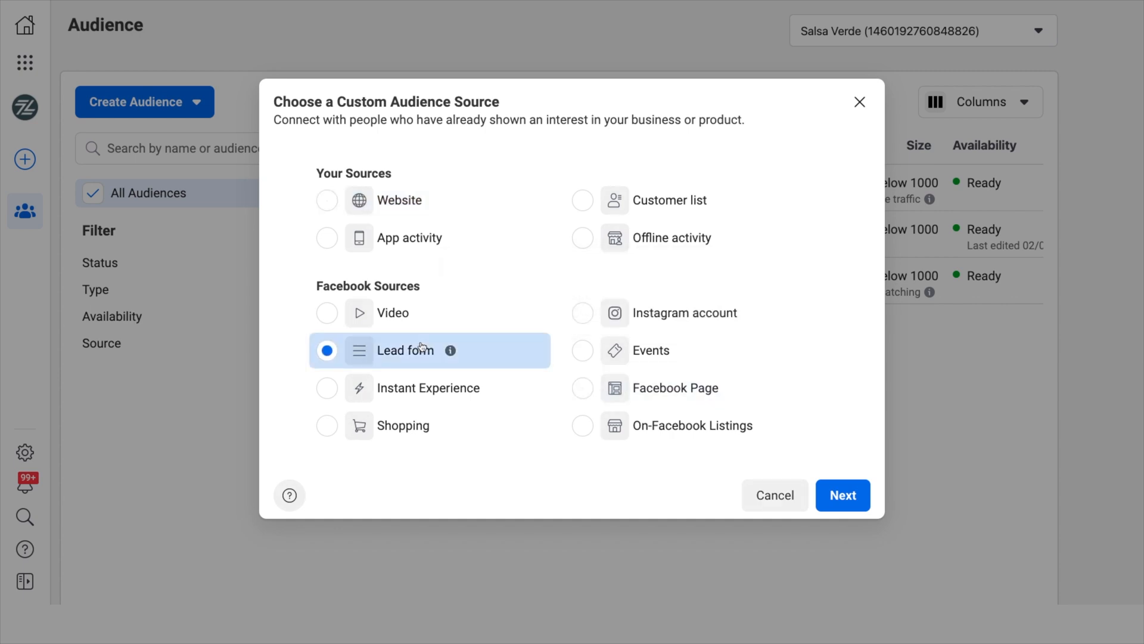
mouse_move(417, 200)
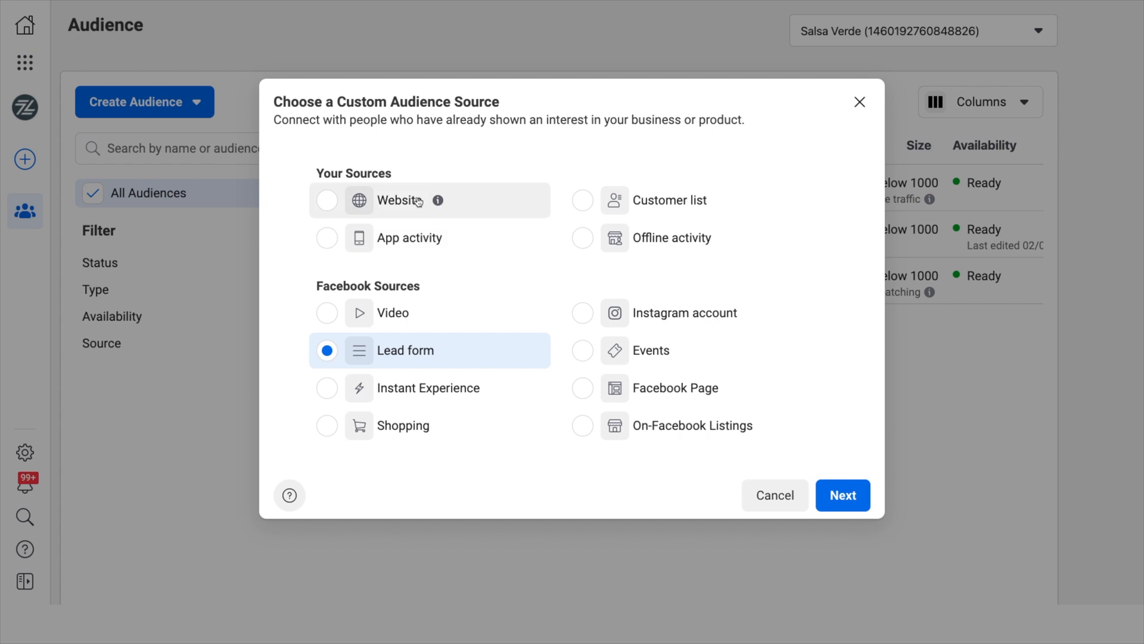
left_click(325, 200)
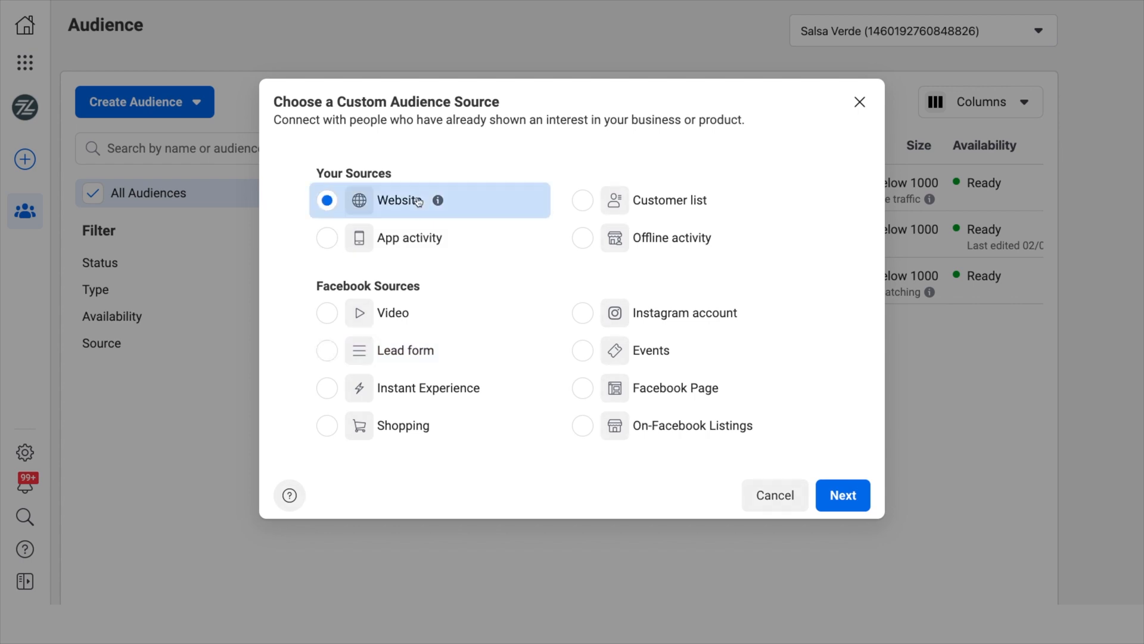
mouse_move(649, 350)
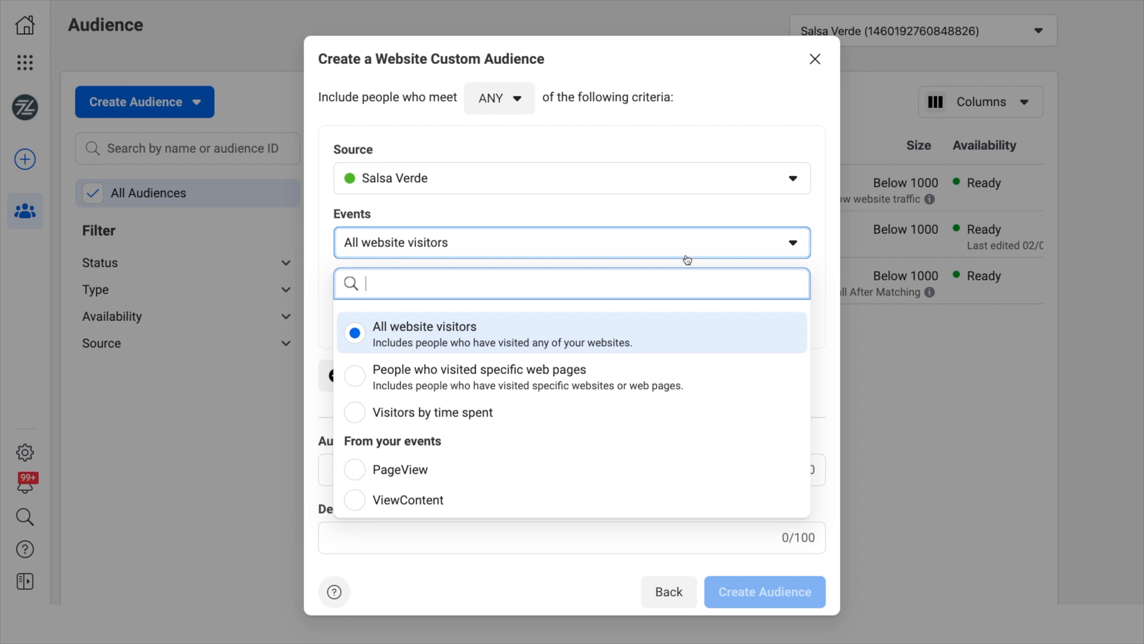
mouse_move(609, 381)
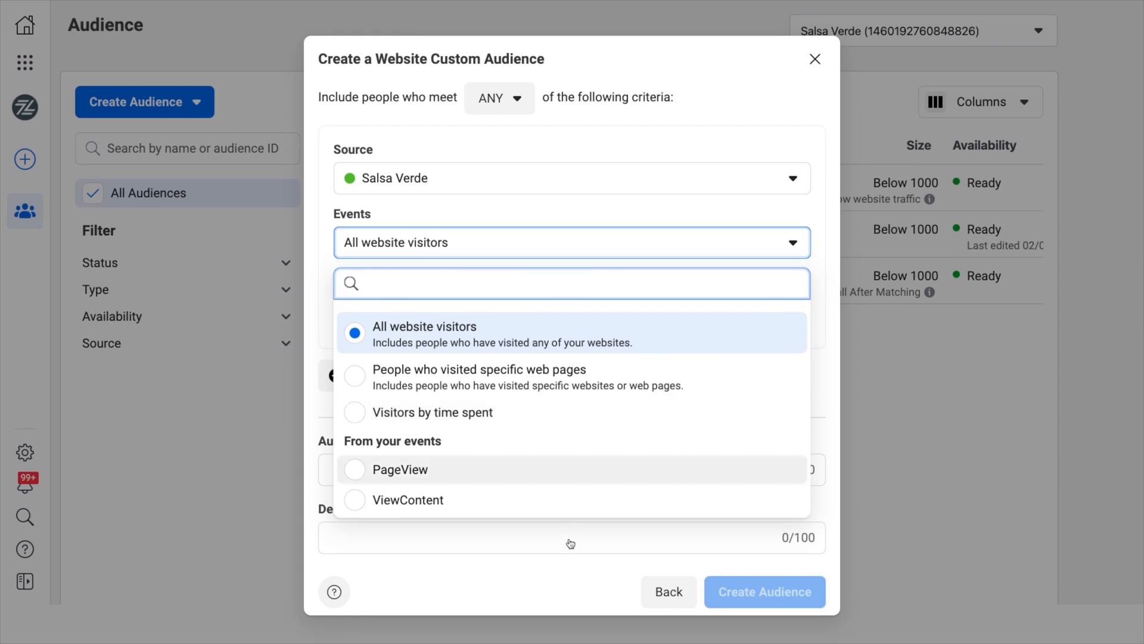
- Go back from the Website form and pick Facebook Page as the source instead
left_click(668, 591)
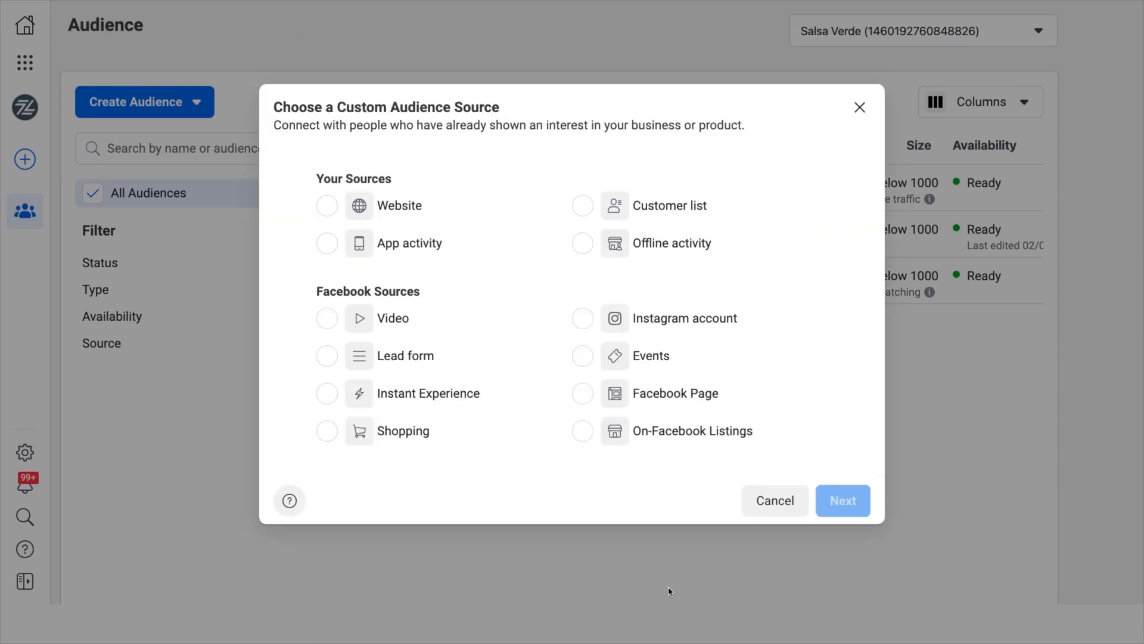
mouse_move(813, 362)
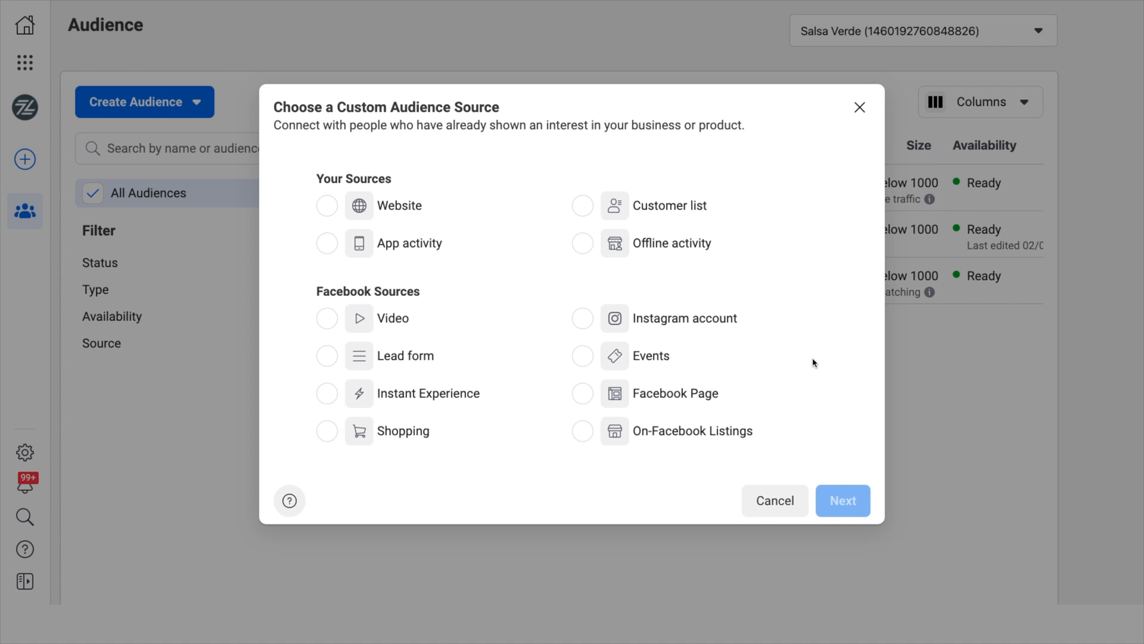
mouse_move(430, 205)
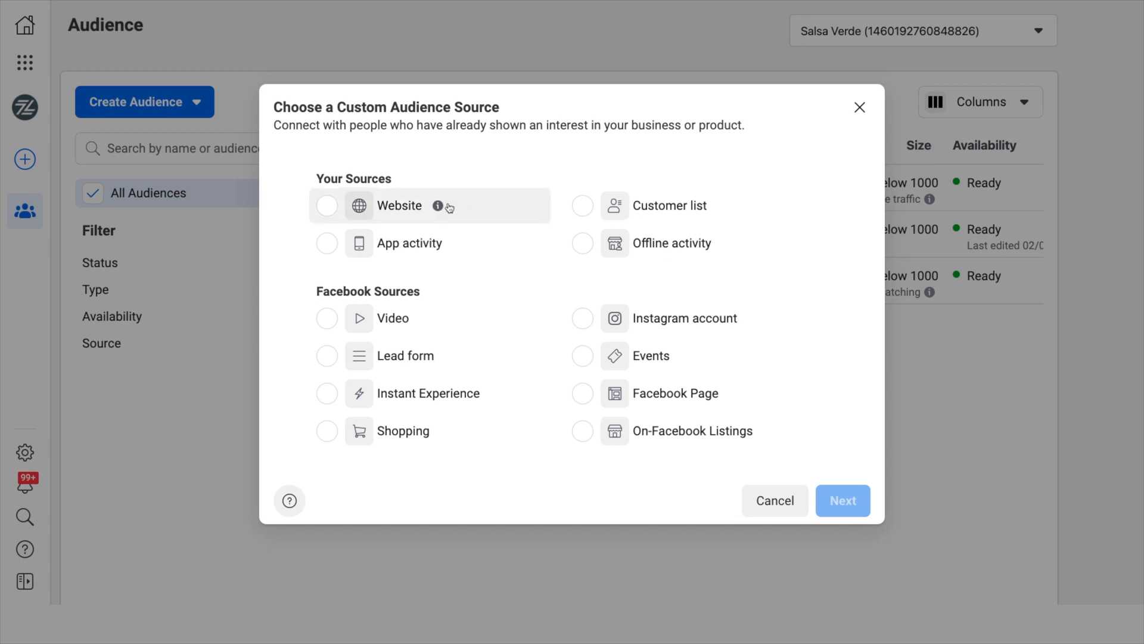
mouse_move(438, 206)
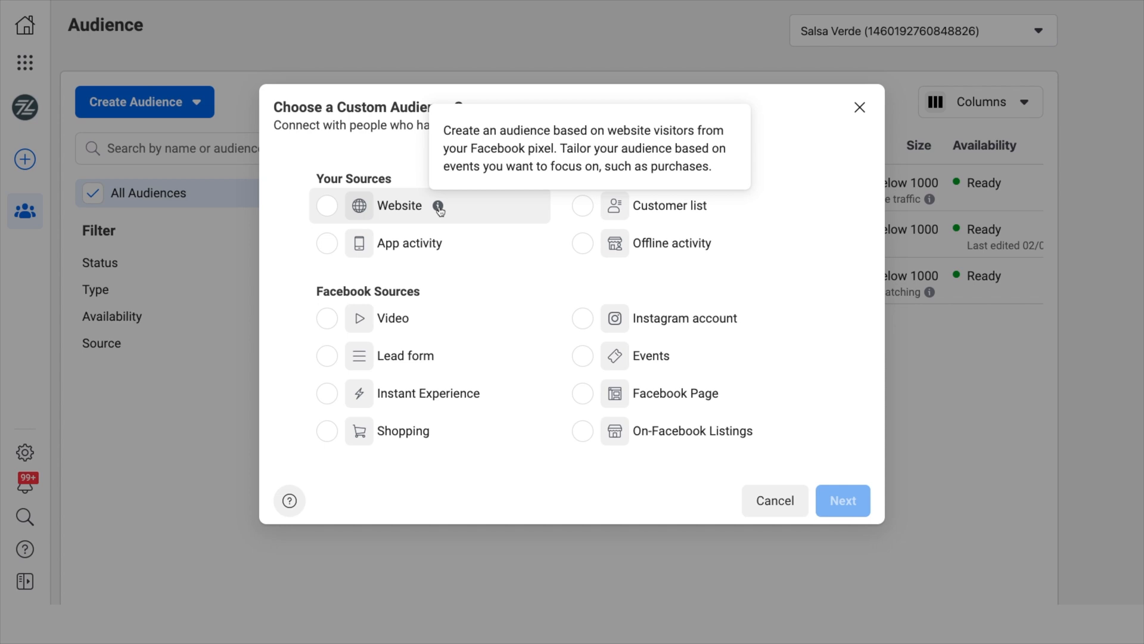
left_click(582, 387)
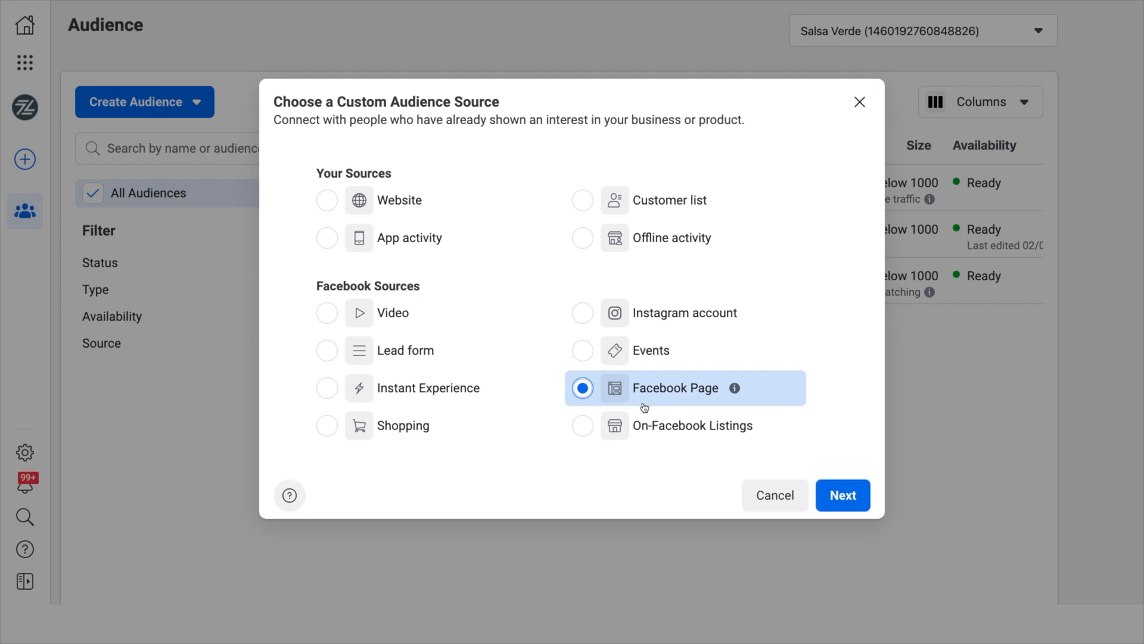
- Continue to the Salsa Verde Facebook Page audience form and expand its engagement Events list
left_click(842, 494)
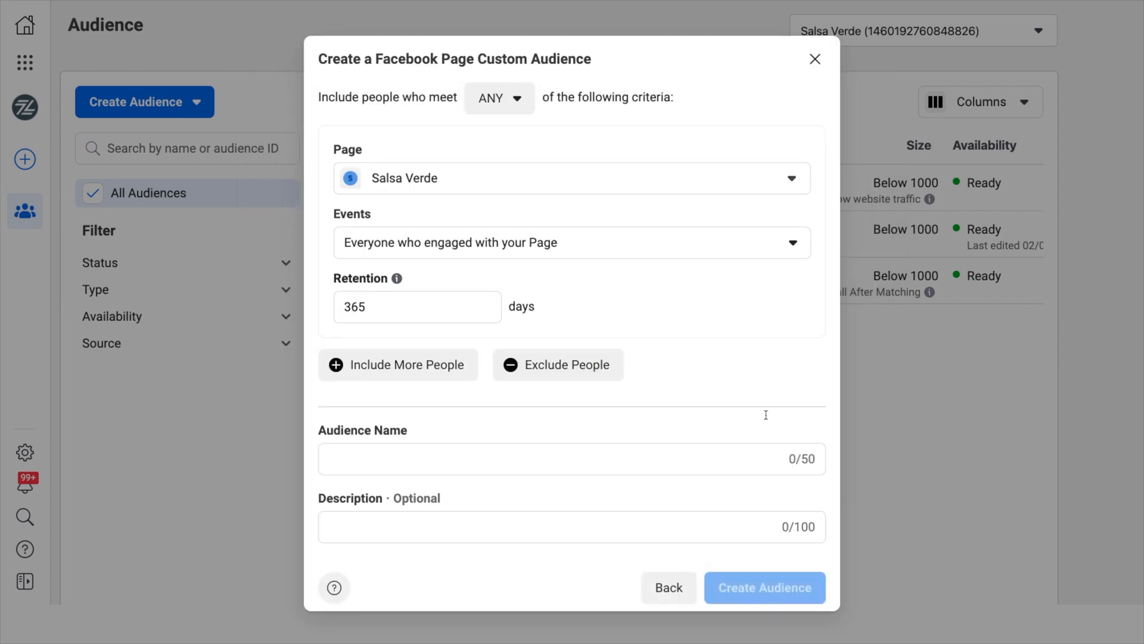
left_click(572, 243)
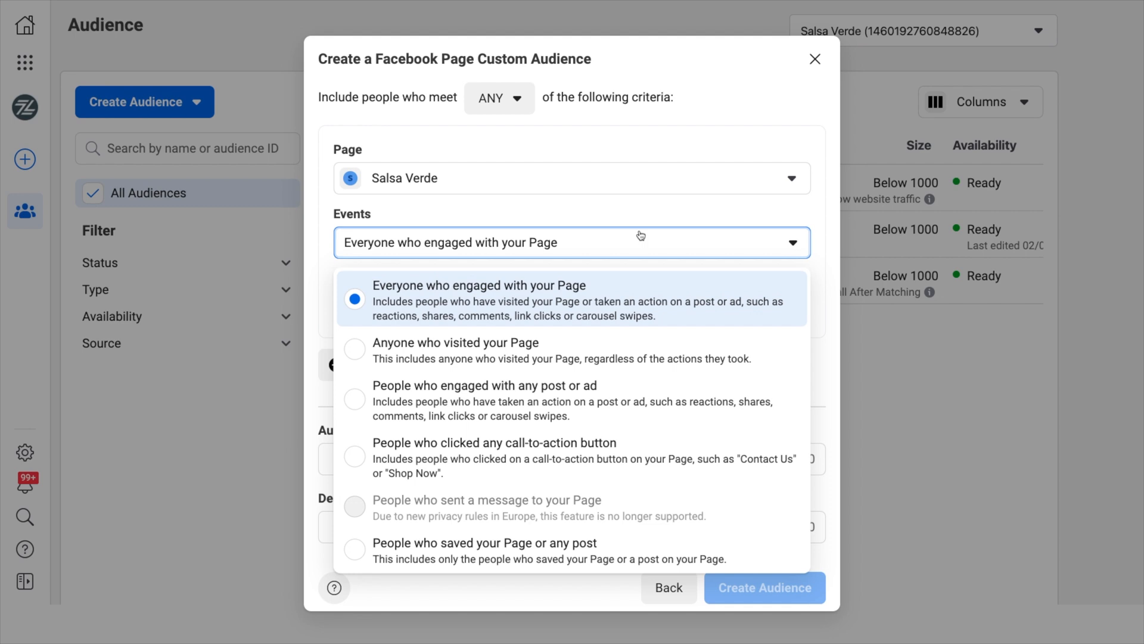
mouse_move(634, 275)
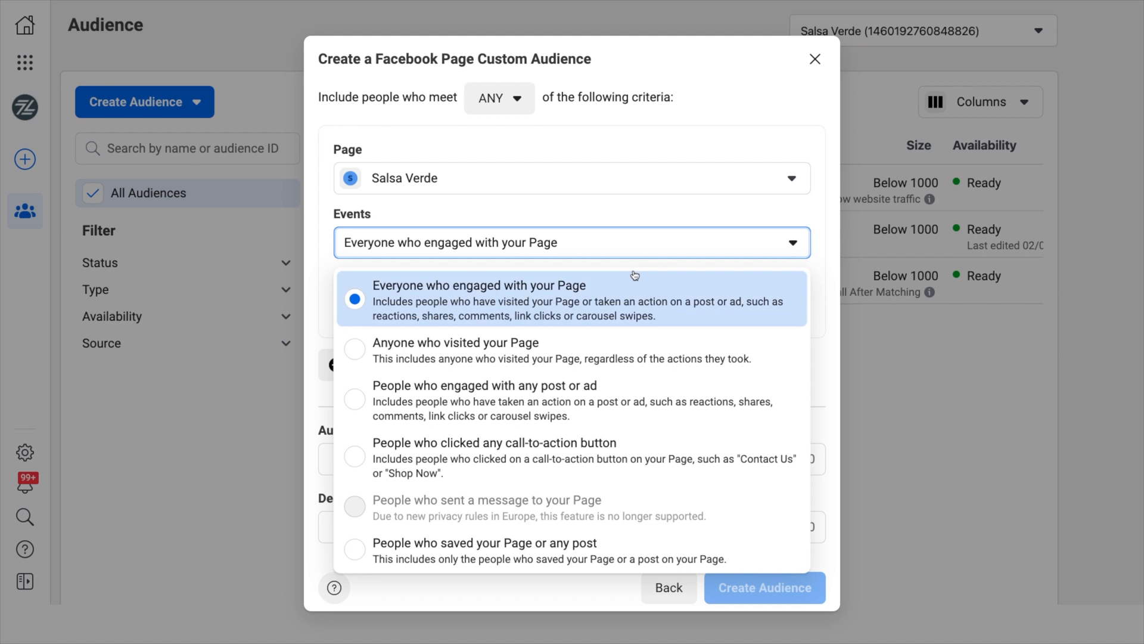
mouse_move(637, 334)
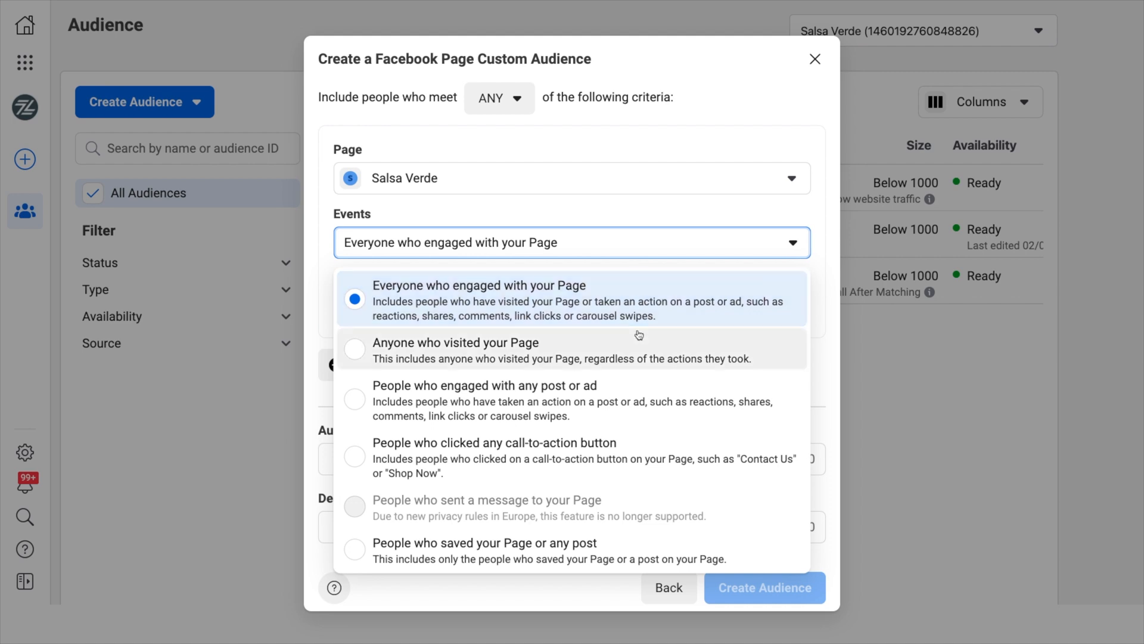
mouse_move(634, 377)
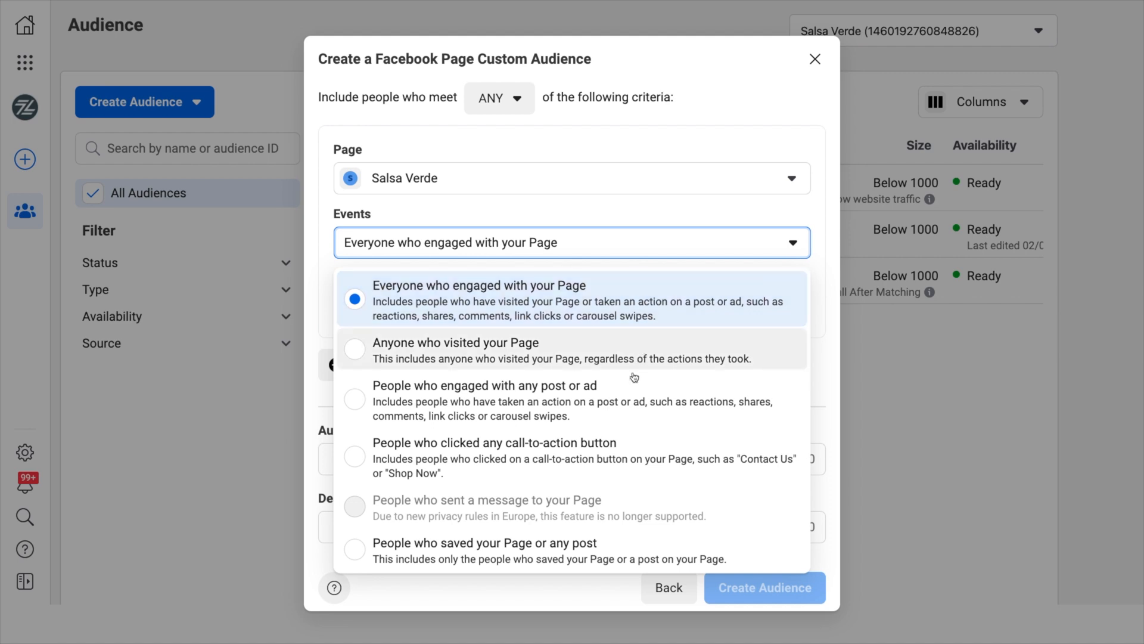
mouse_move(632, 387)
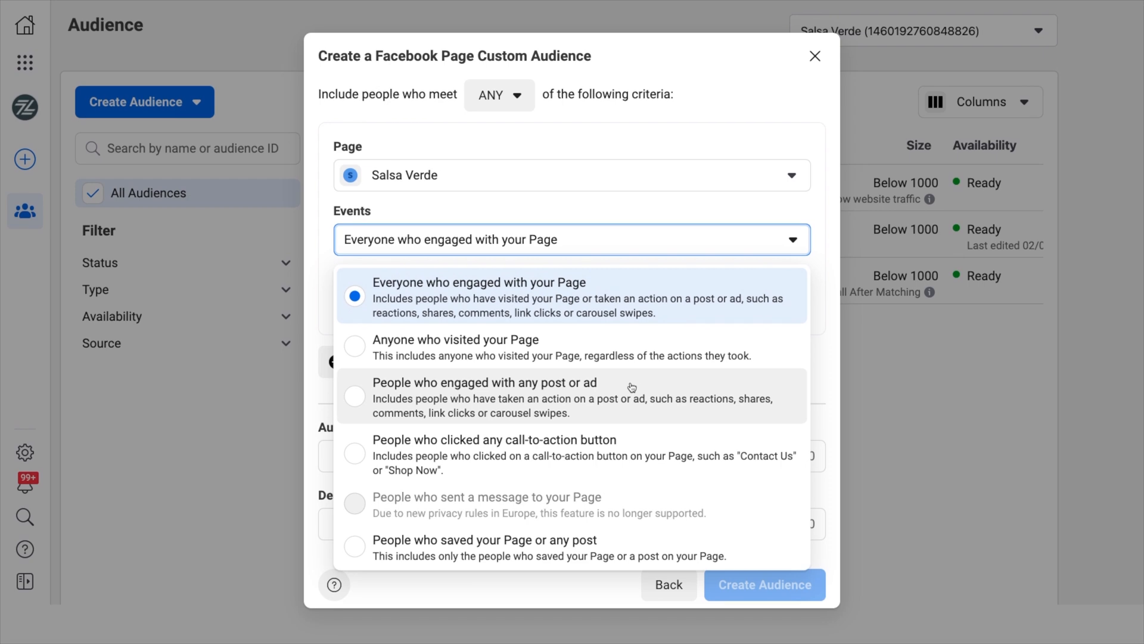
mouse_move(621, 455)
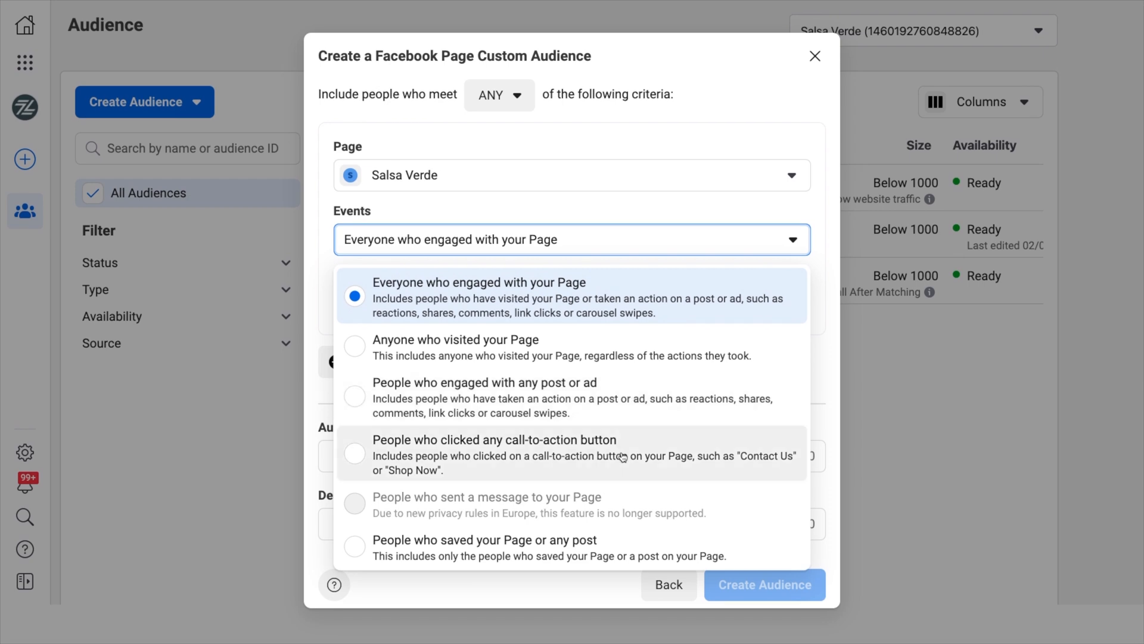
mouse_move(617, 493)
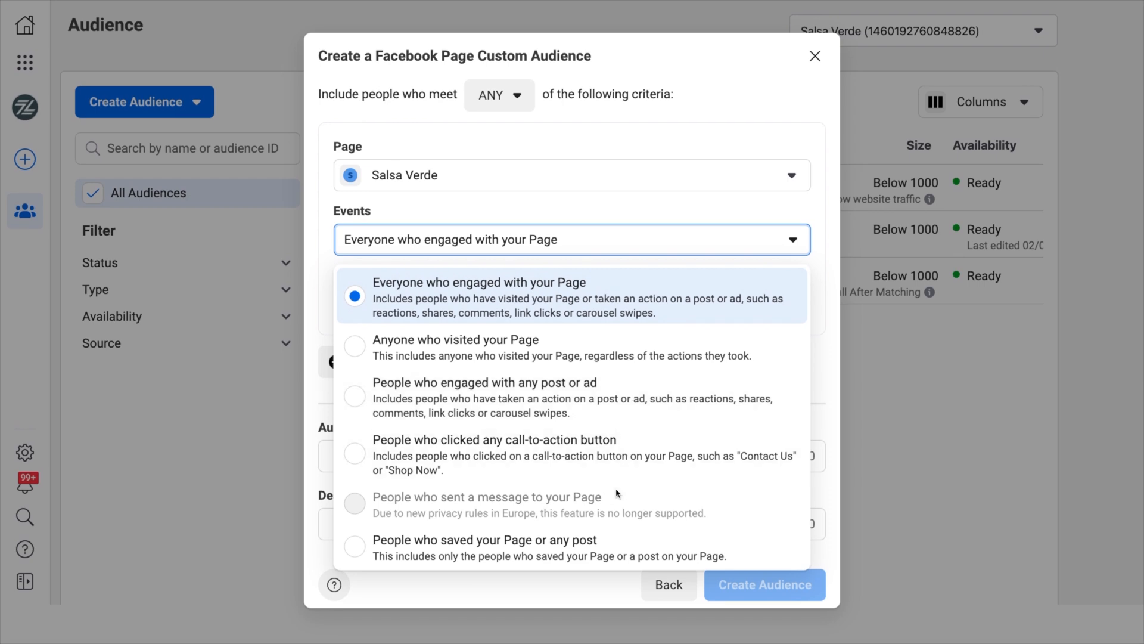
mouse_move(611, 539)
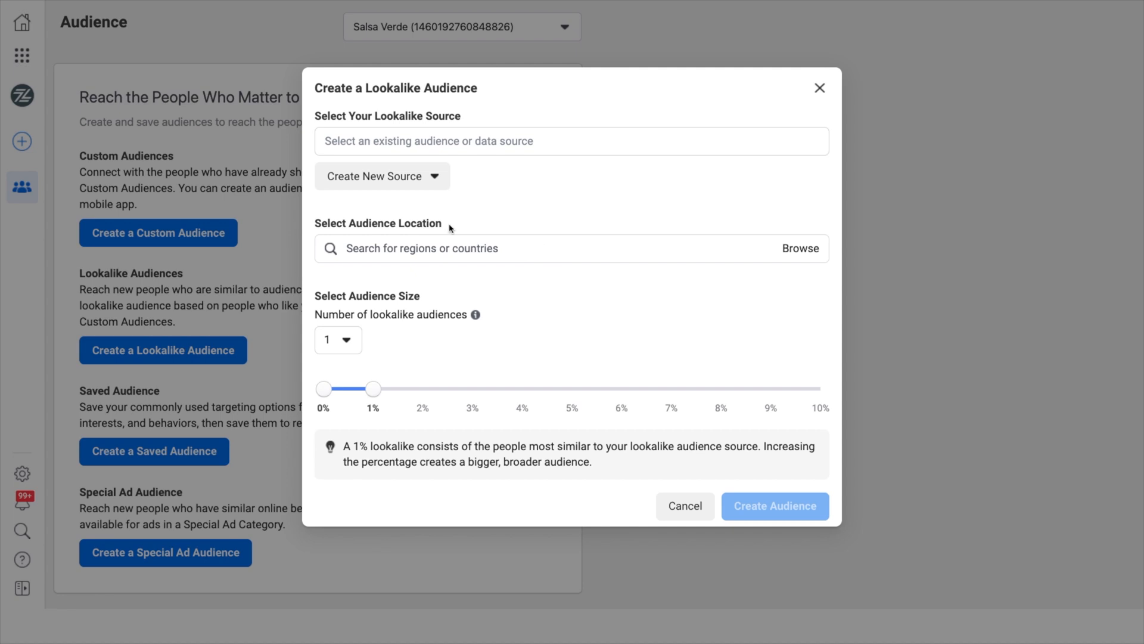
mouse_move(443, 227)
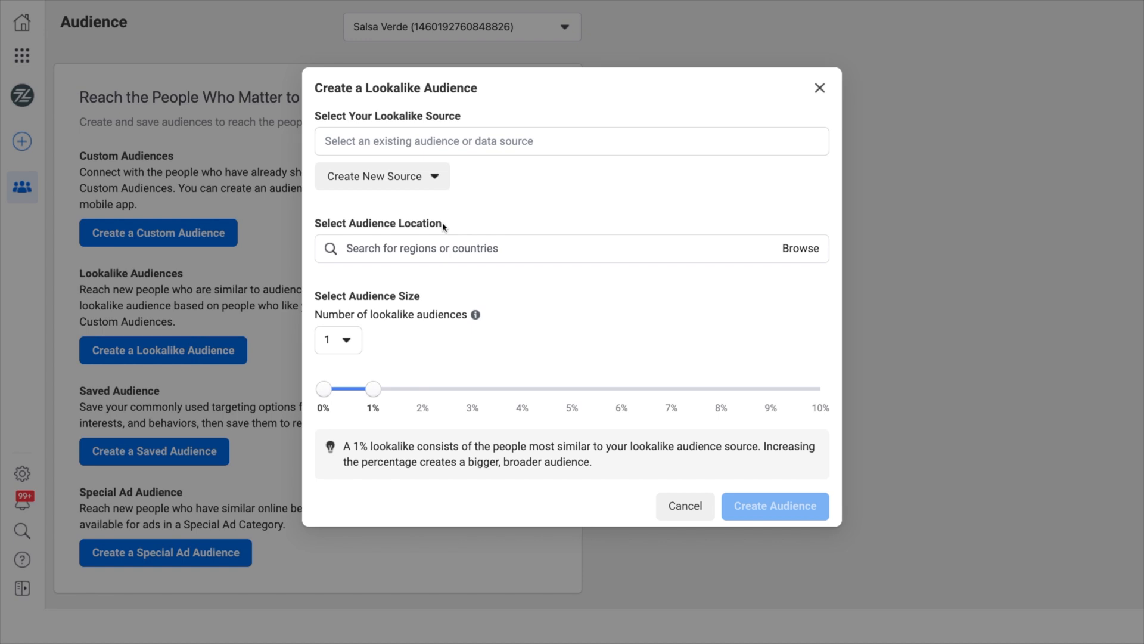
mouse_move(540, 212)
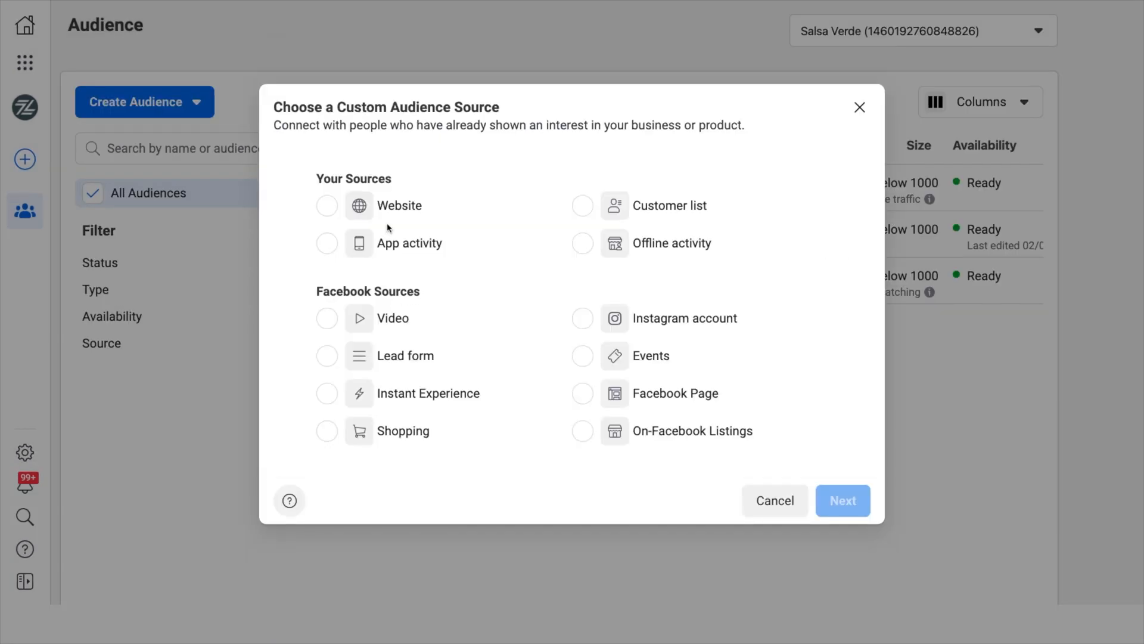
- Create a Facebook Page custom audience named 'Salsa Verde FB Page 2% Lookalike'
left_click(582, 387)
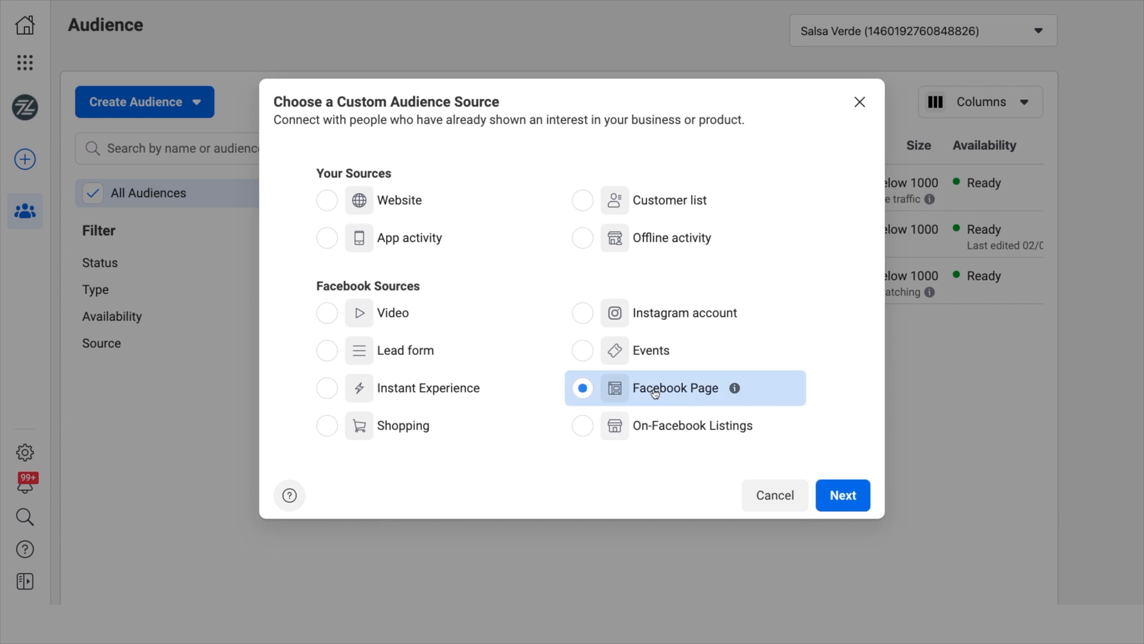
left_click(842, 495)
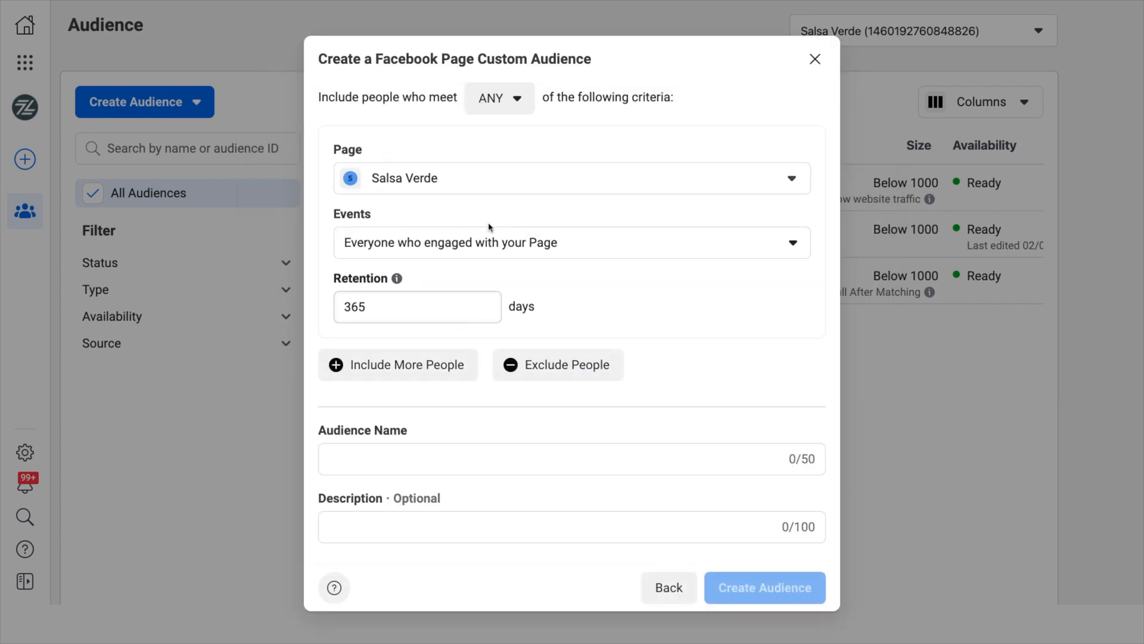
type("Salsa Verde FB Page 2% Lookalike")
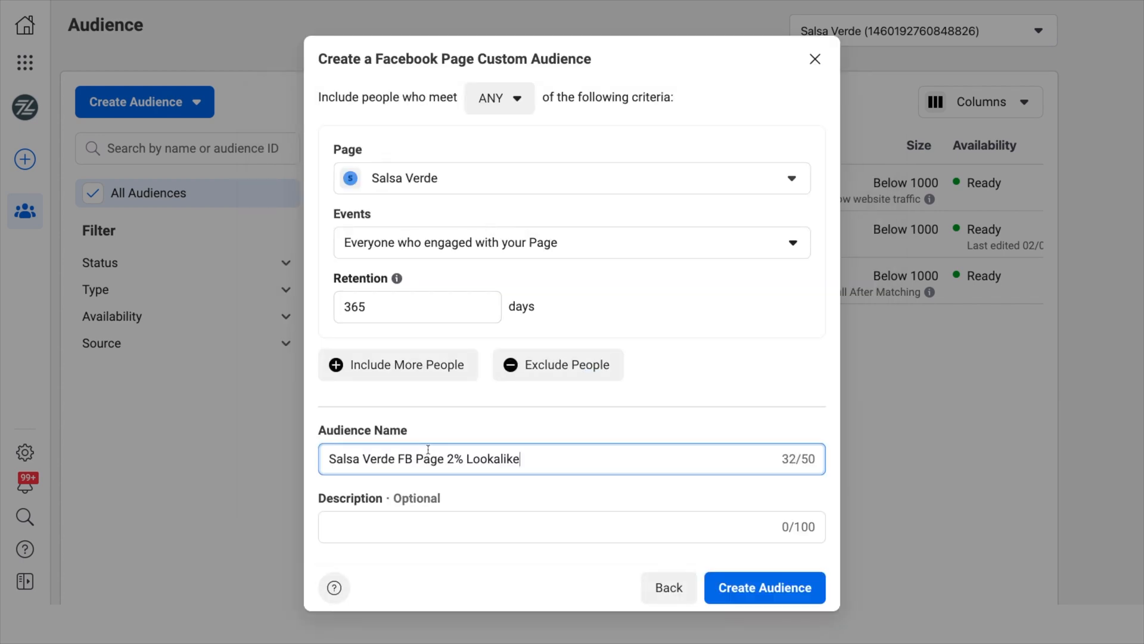
left_click(764, 588)
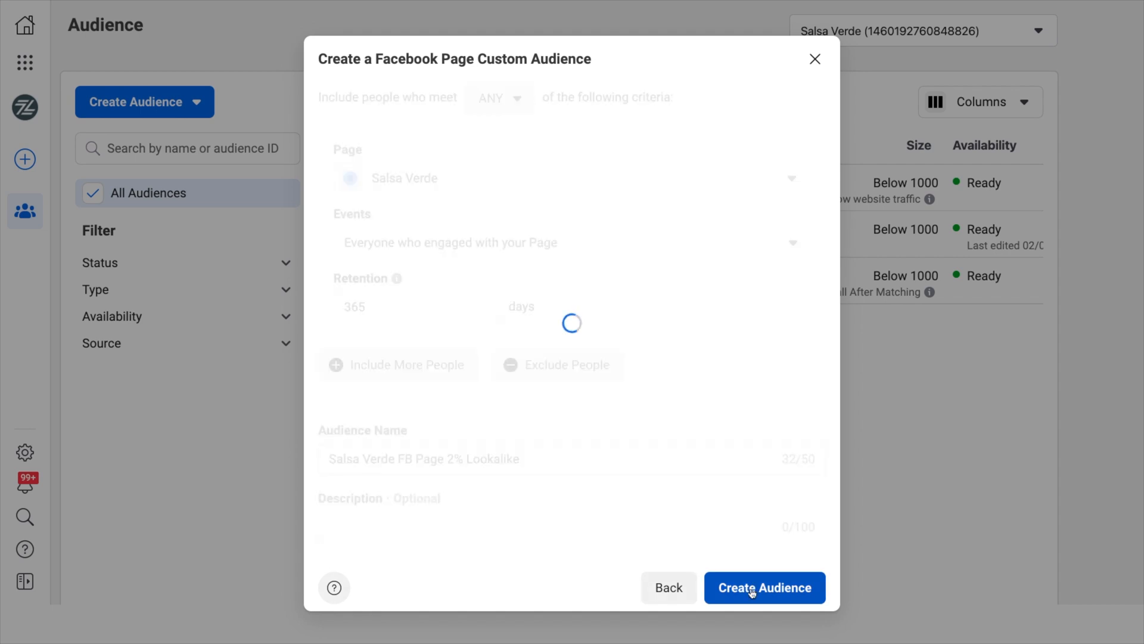
left_click(764, 587)
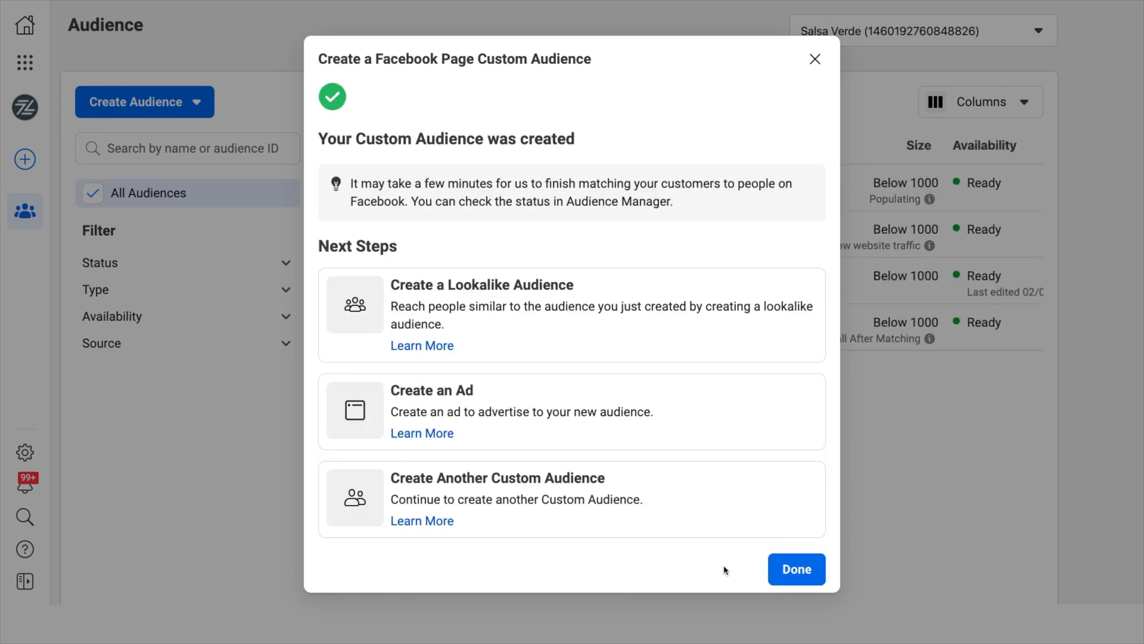
mouse_move(523, 332)
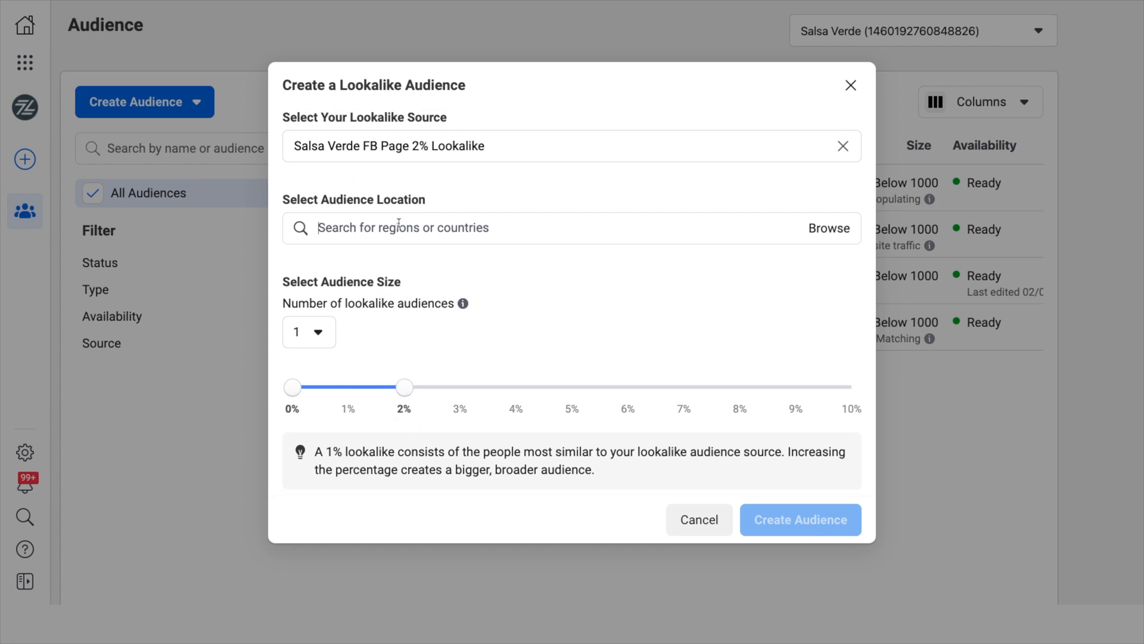
- Search 'United' and pick United States as the lookalike audience location
type("Unite")
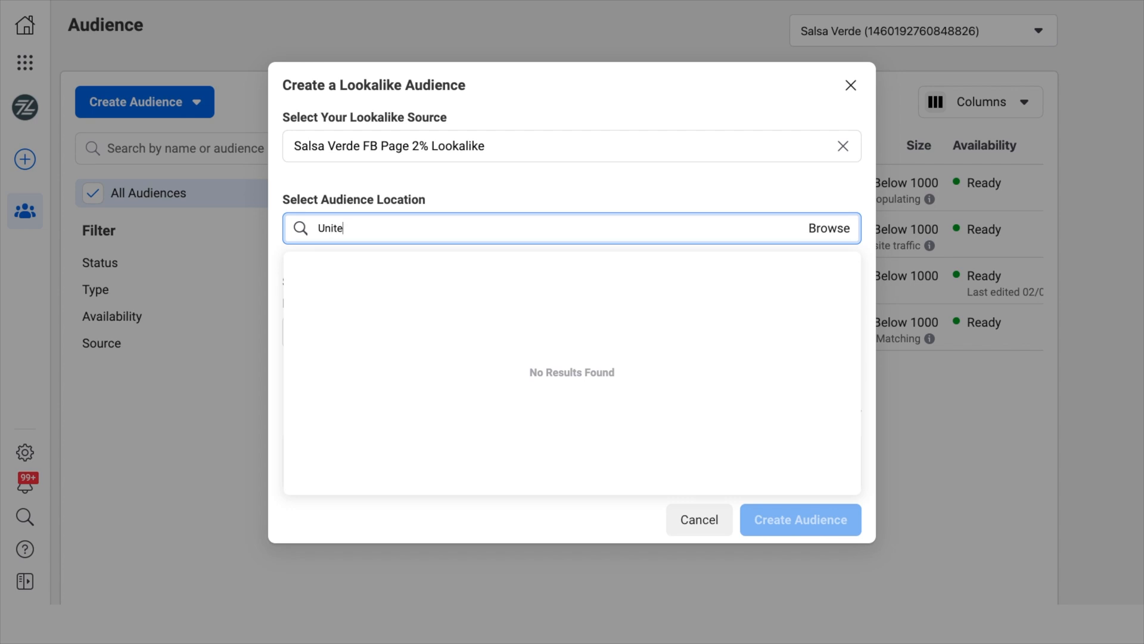
type("d")
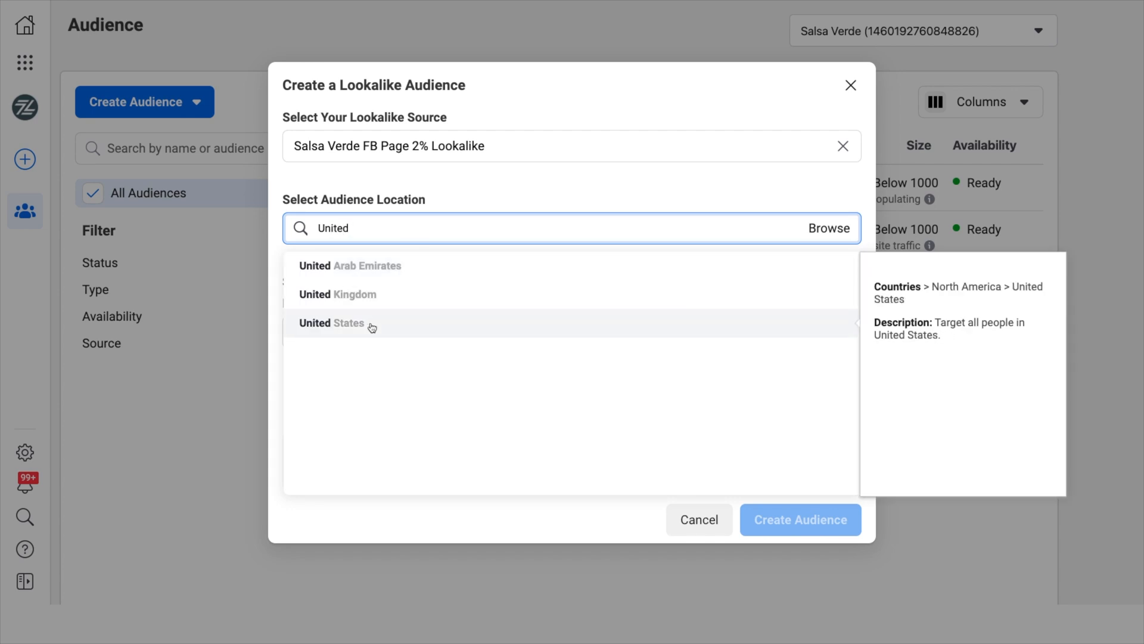
left_click(331, 322)
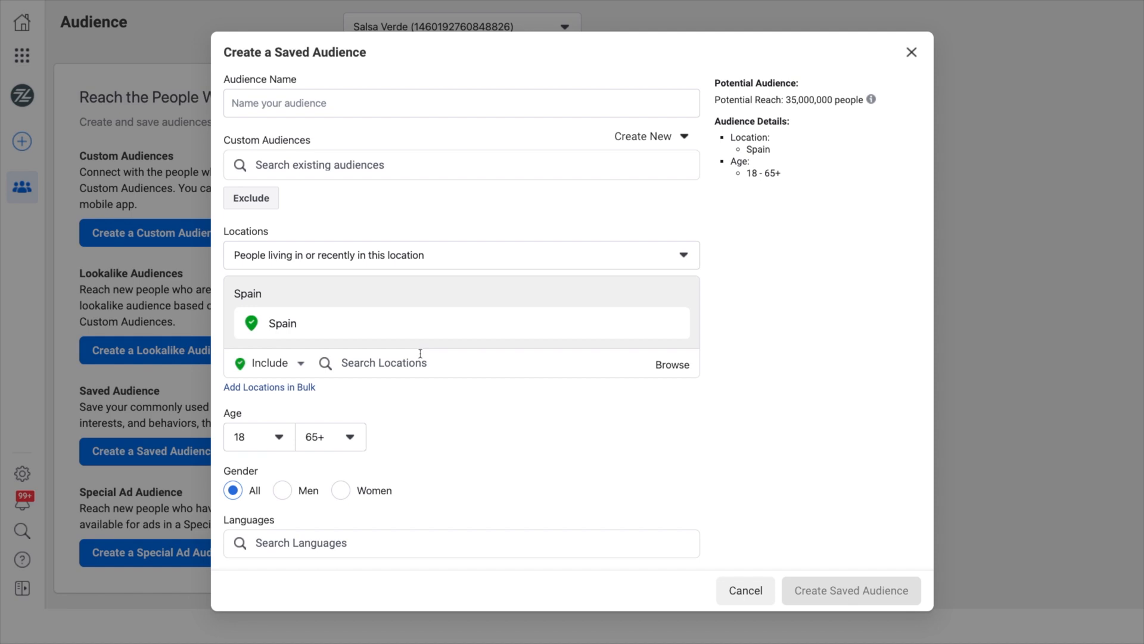
mouse_move(493, 387)
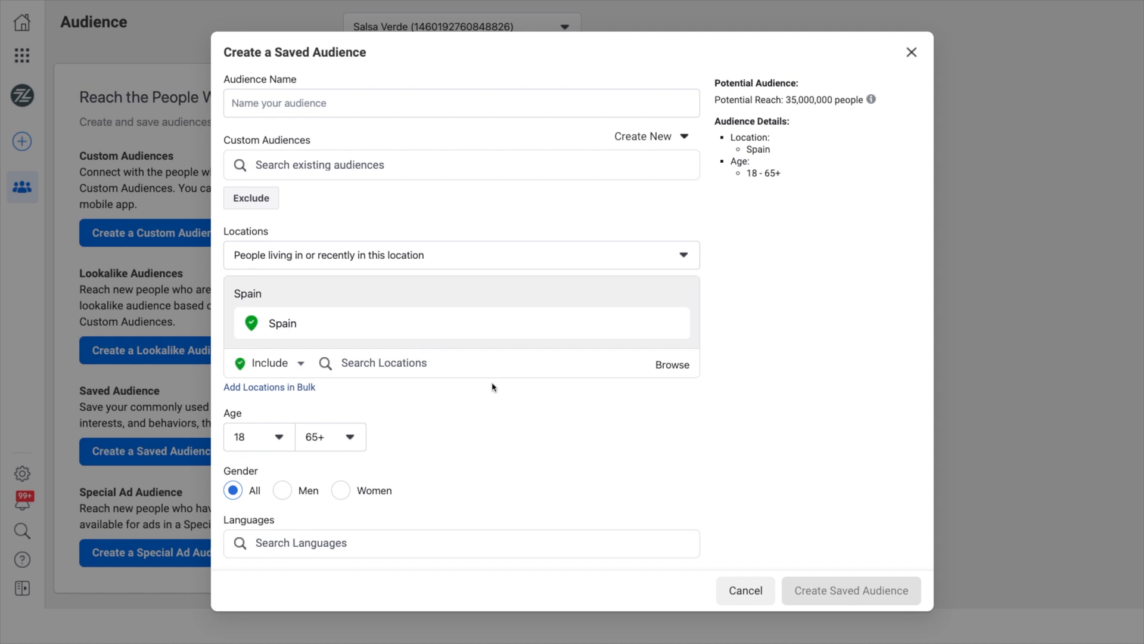
mouse_move(507, 391)
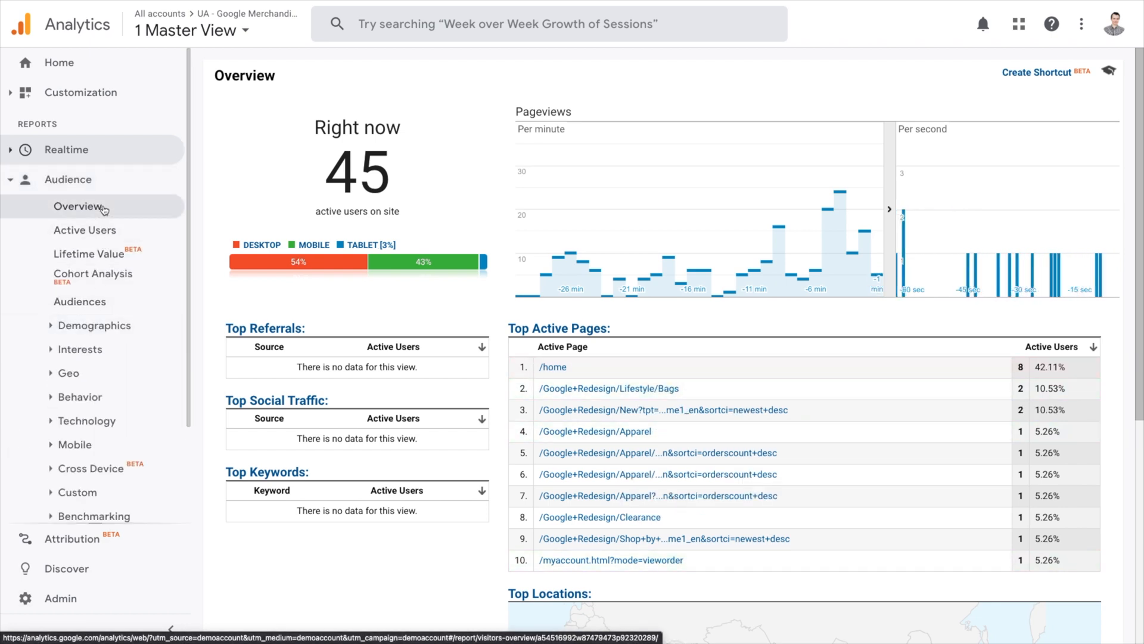
- View the Audience Overview, age and gender demographics, and Interests Overview reports
left_click(78, 205)
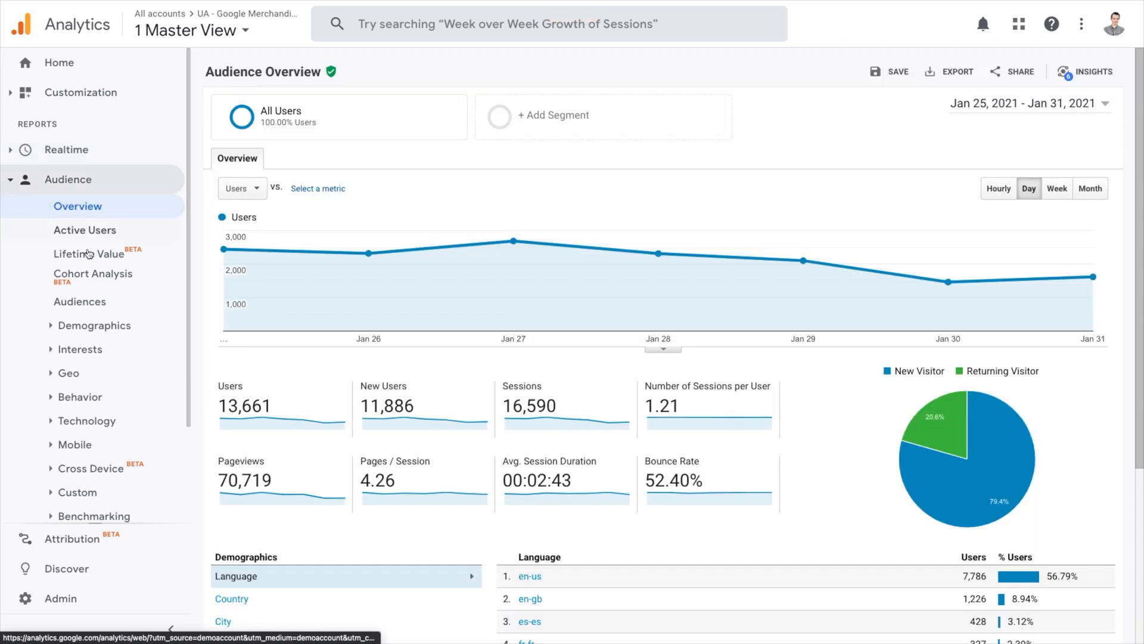
left_click(95, 325)
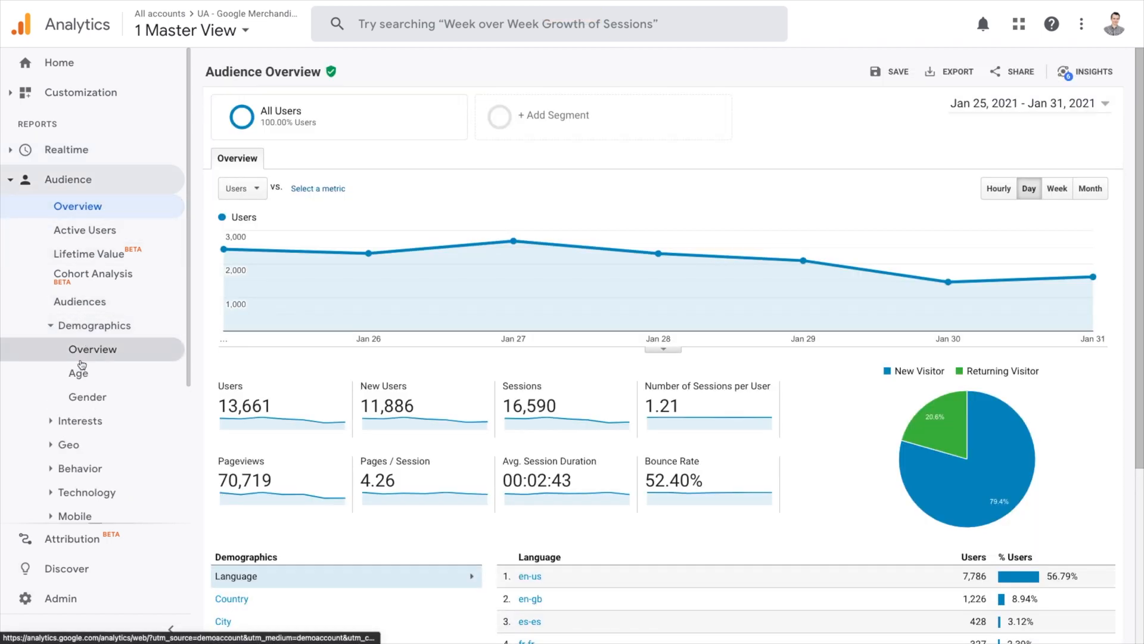
left_click(78, 373)
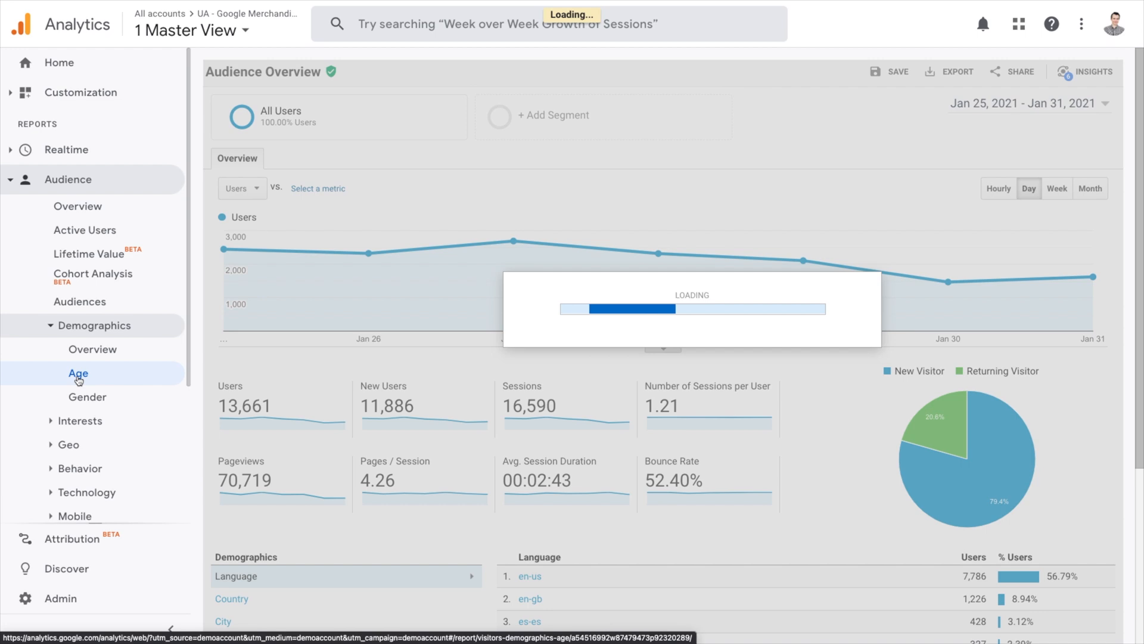
left_click(78, 373)
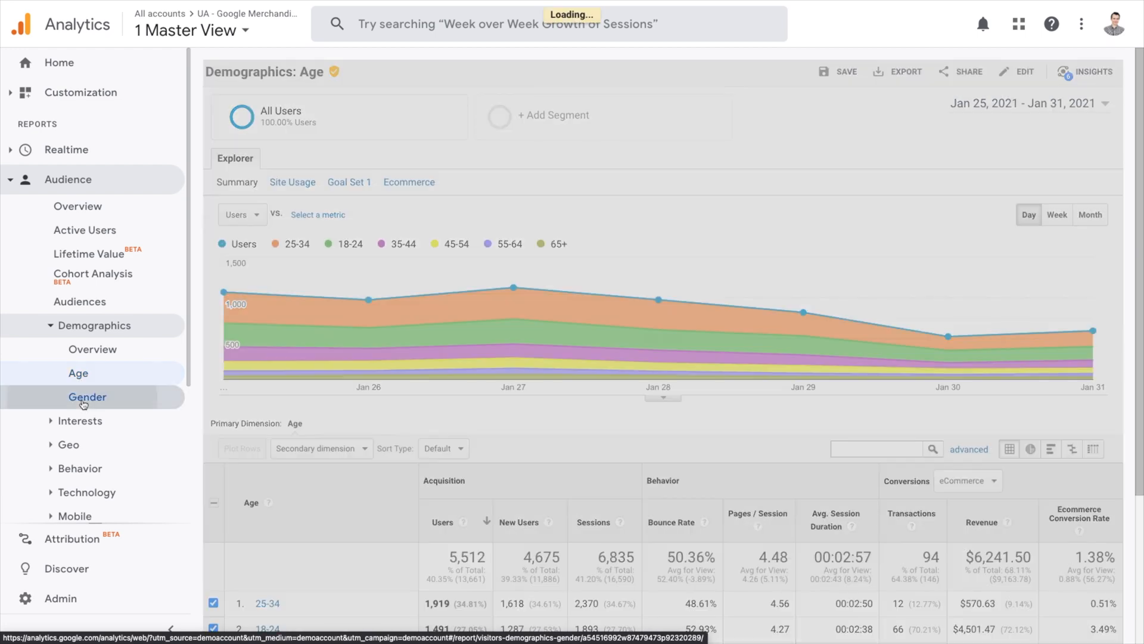
left_click(87, 397)
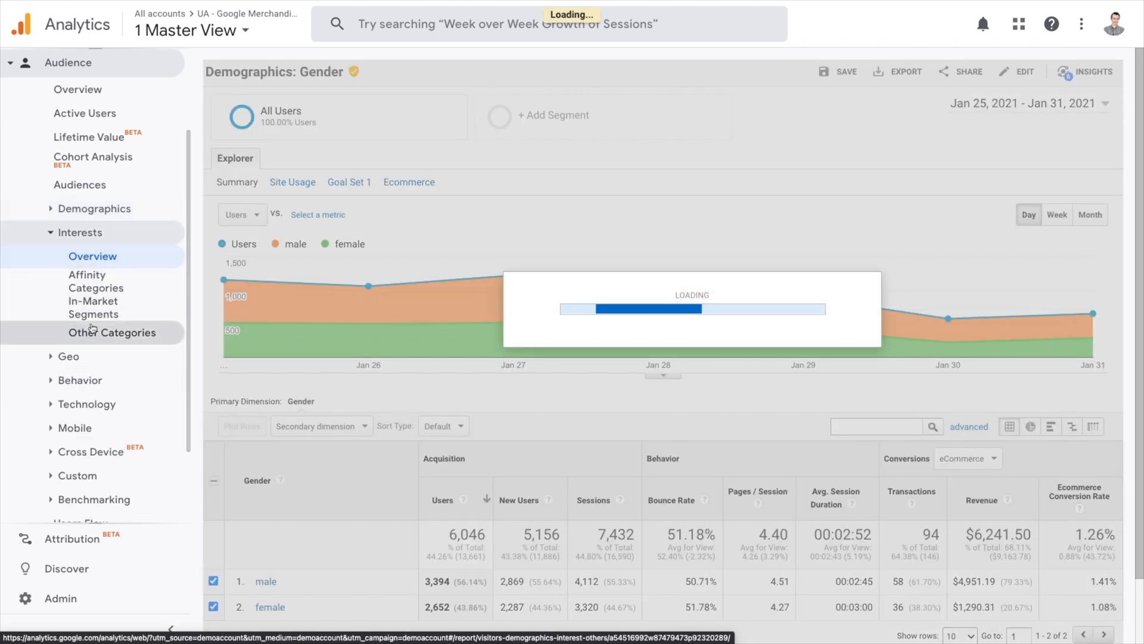
left_click(93, 256)
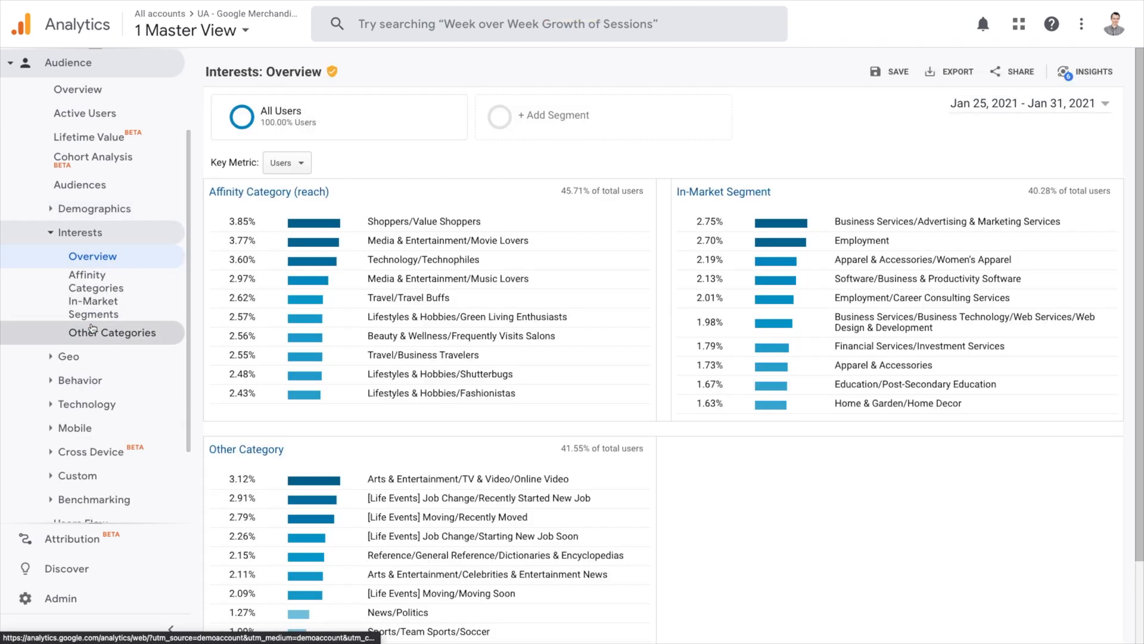
mouse_move(69, 357)
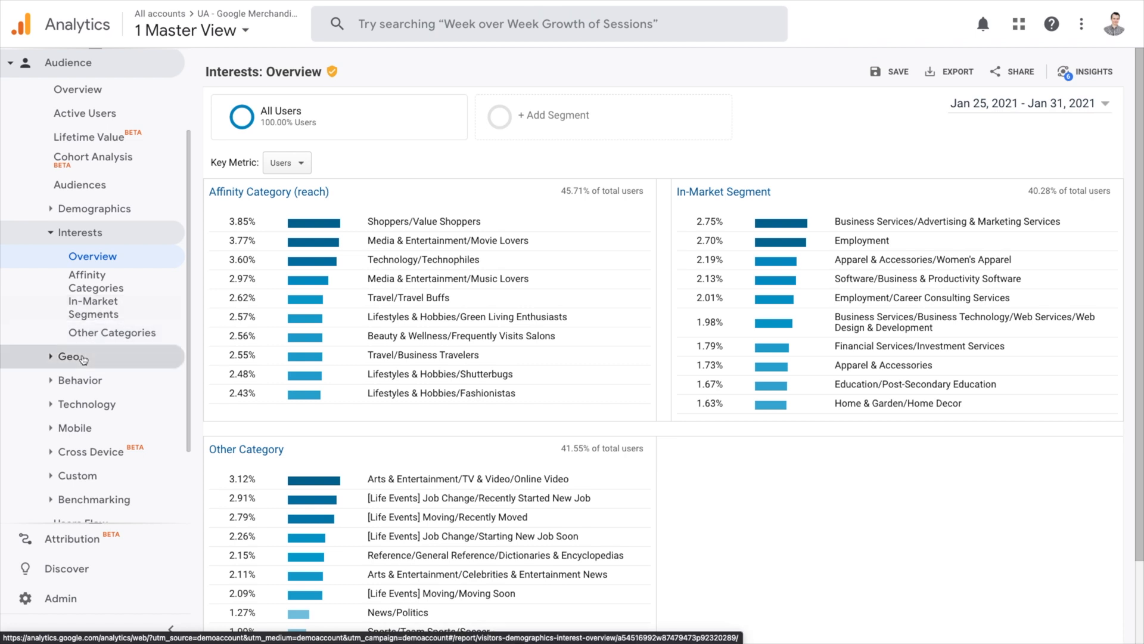
- View the Geography language and location reports and the new vs returning visitors report
left_click(70, 356)
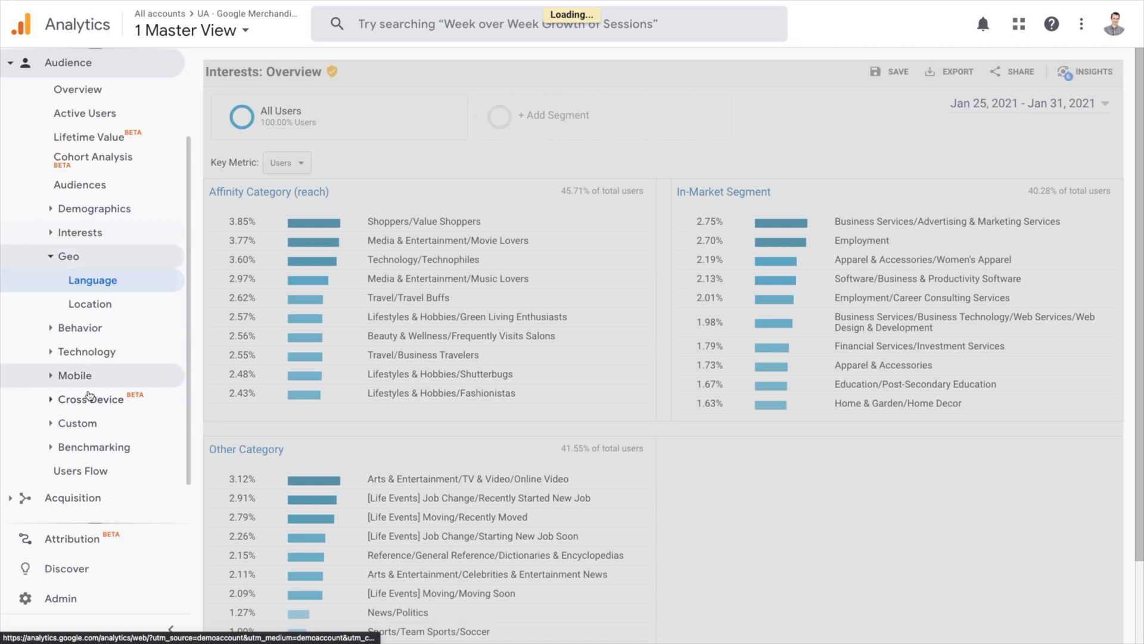
left_click(93, 279)
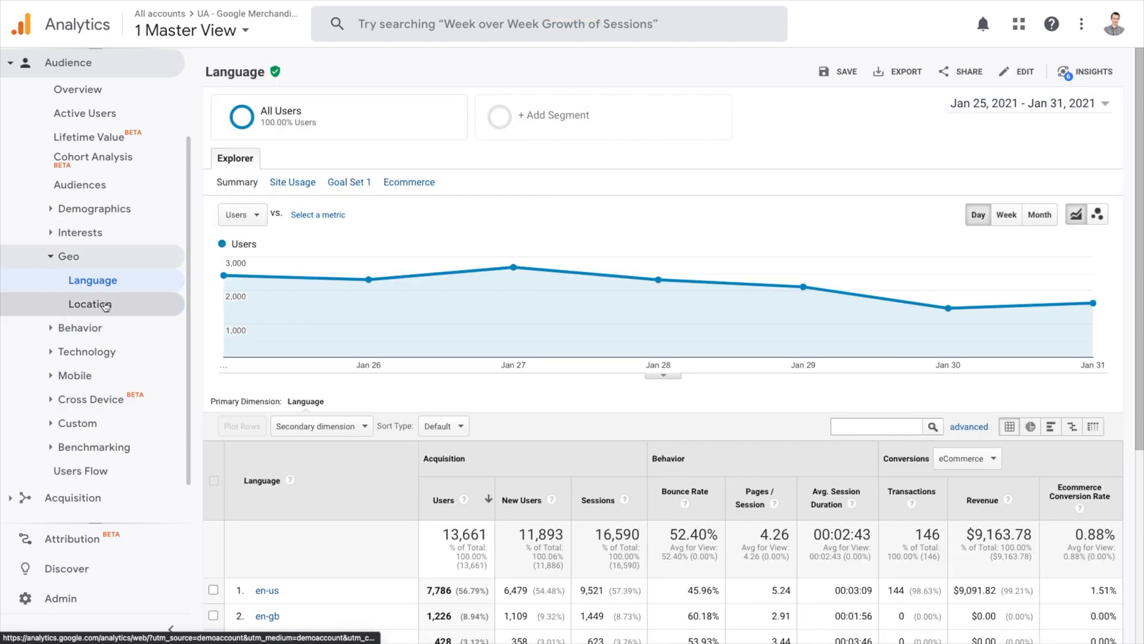
left_click(89, 304)
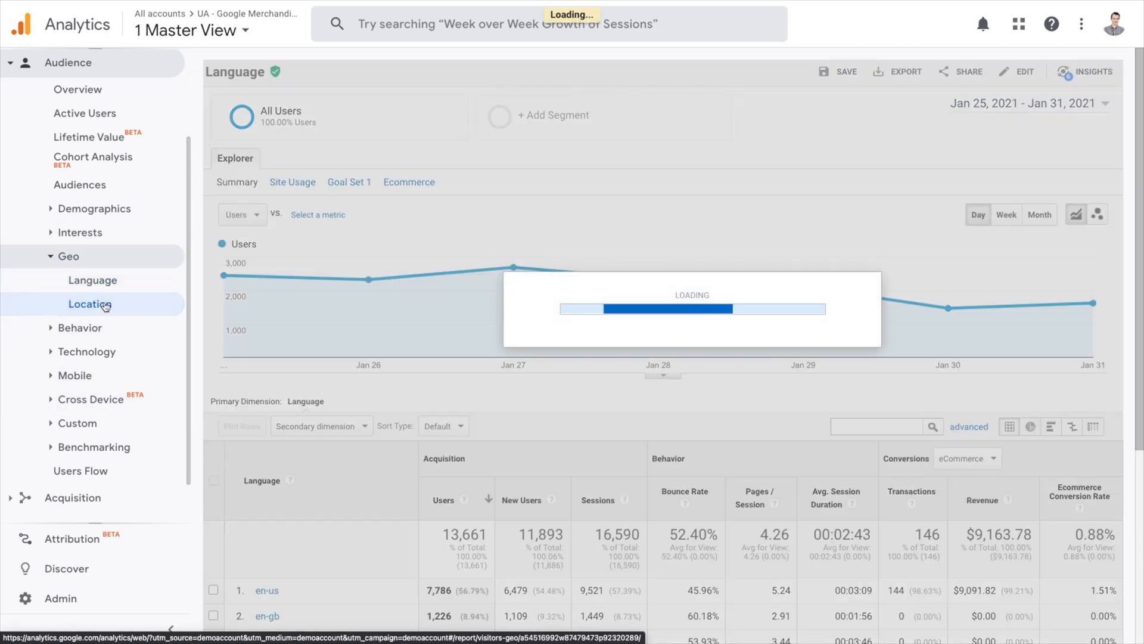
left_click(89, 304)
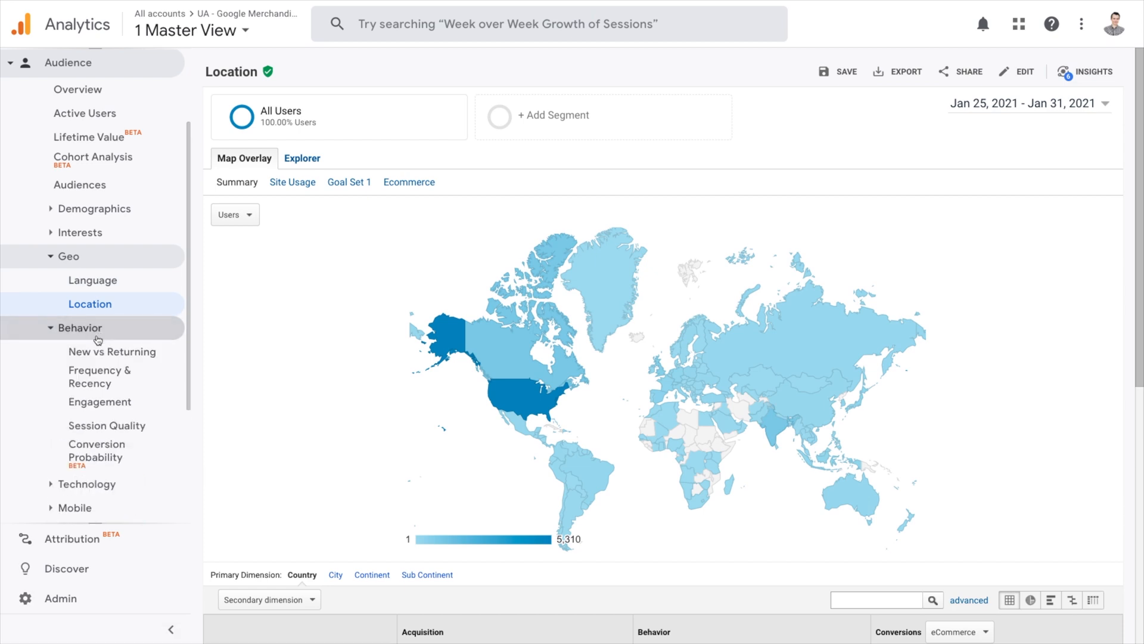
mouse_move(113, 351)
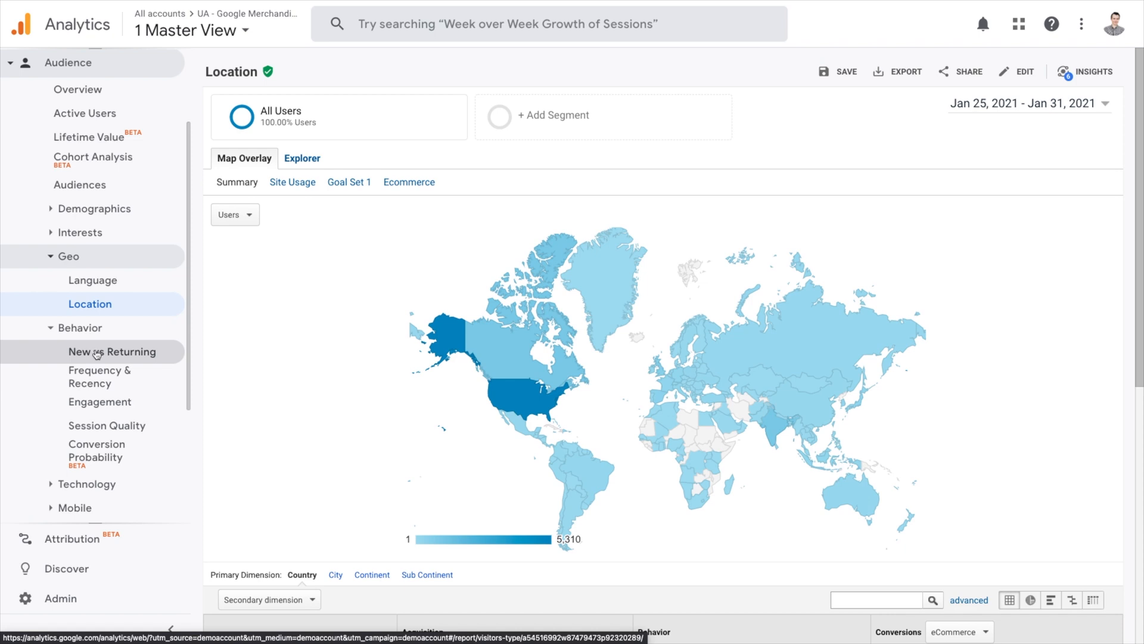
left_click(111, 351)
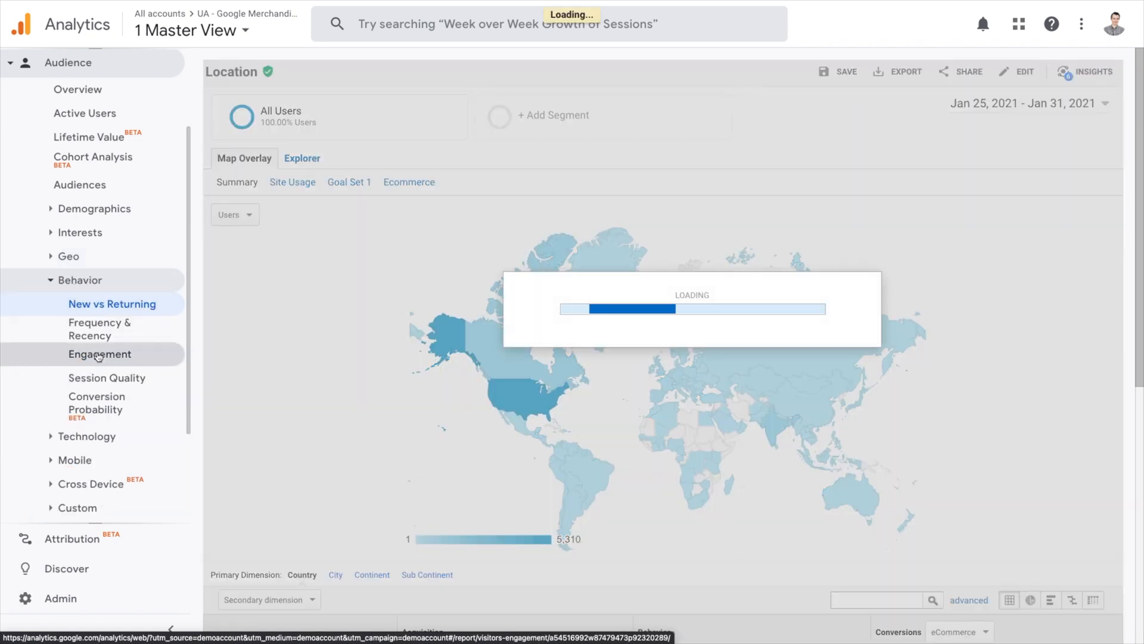
left_click(111, 304)
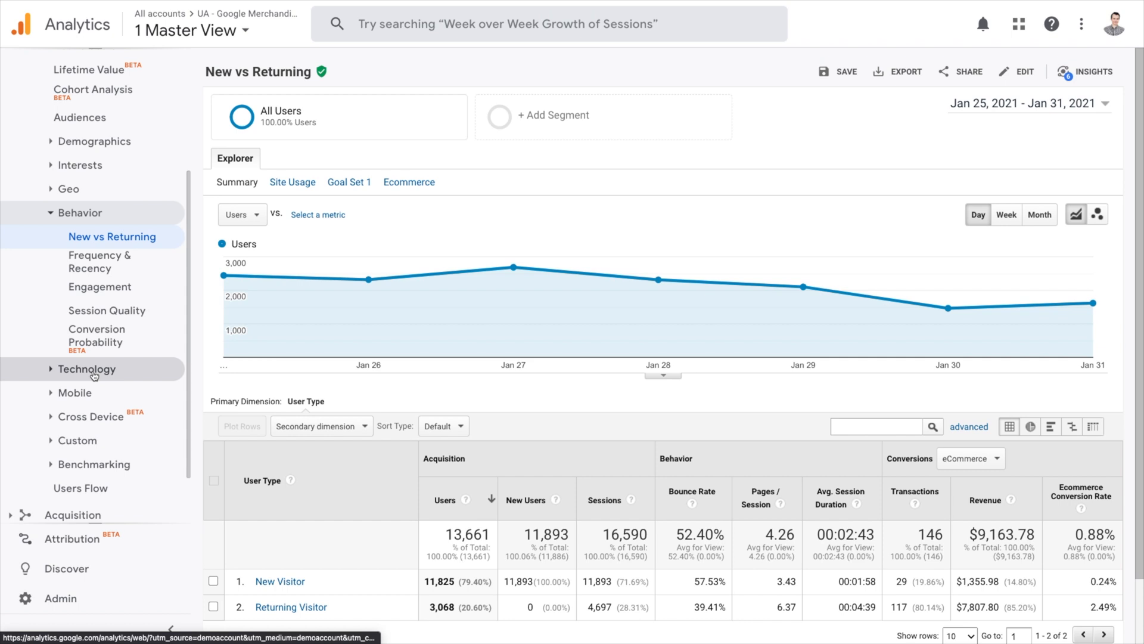
- View Technology Browser & OS and Mobile Overview reports, then load Users Flow
left_click(87, 368)
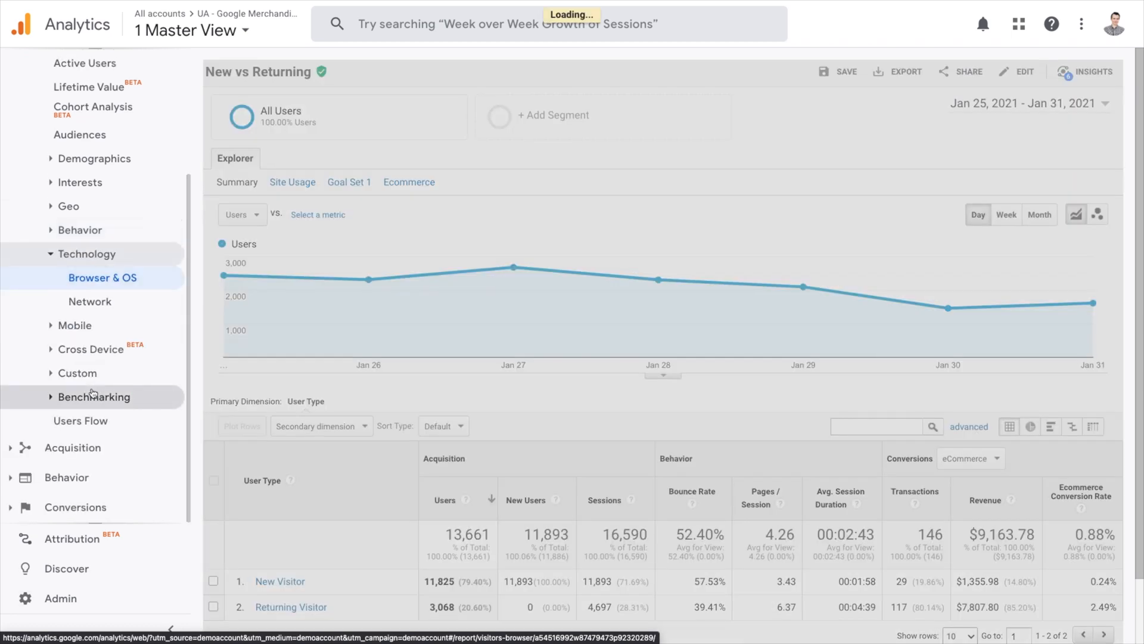
left_click(102, 277)
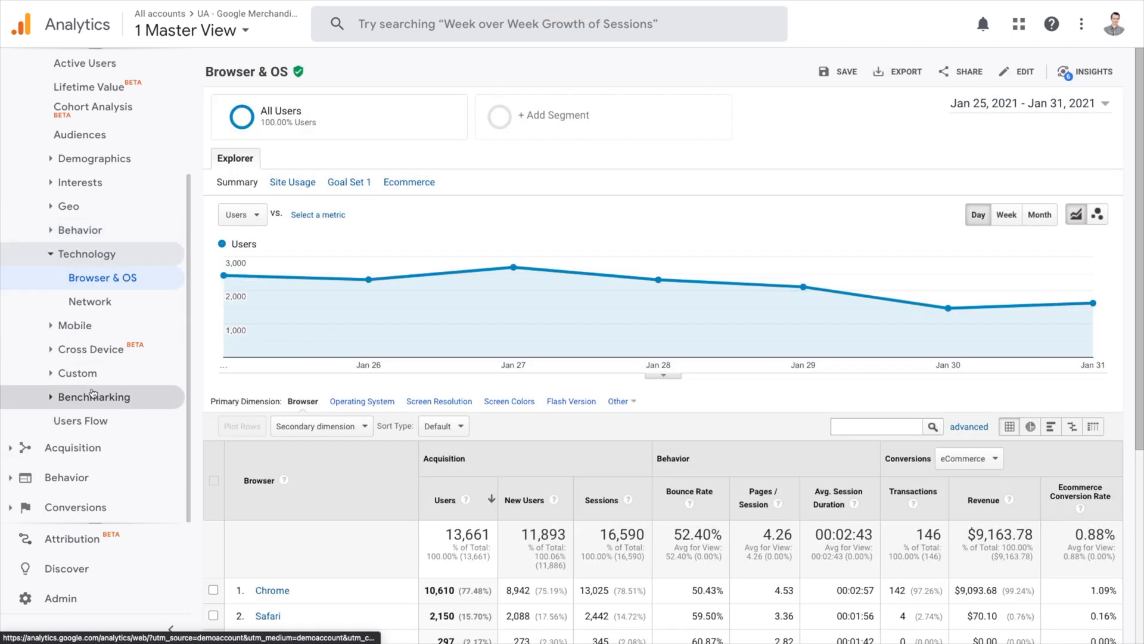
mouse_move(76, 373)
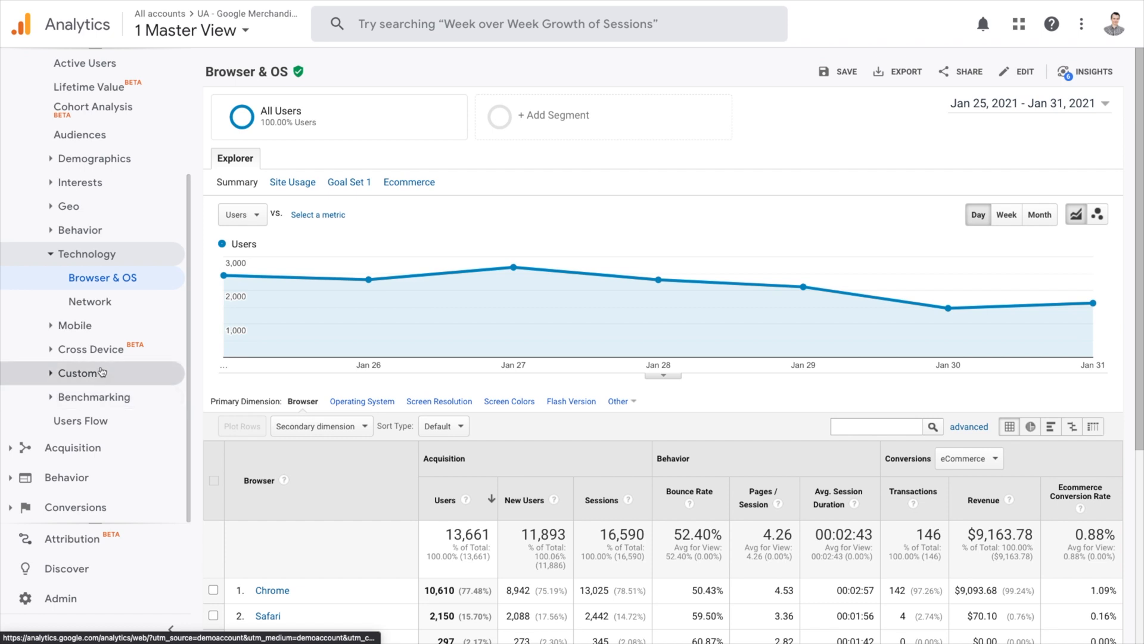
left_click(74, 326)
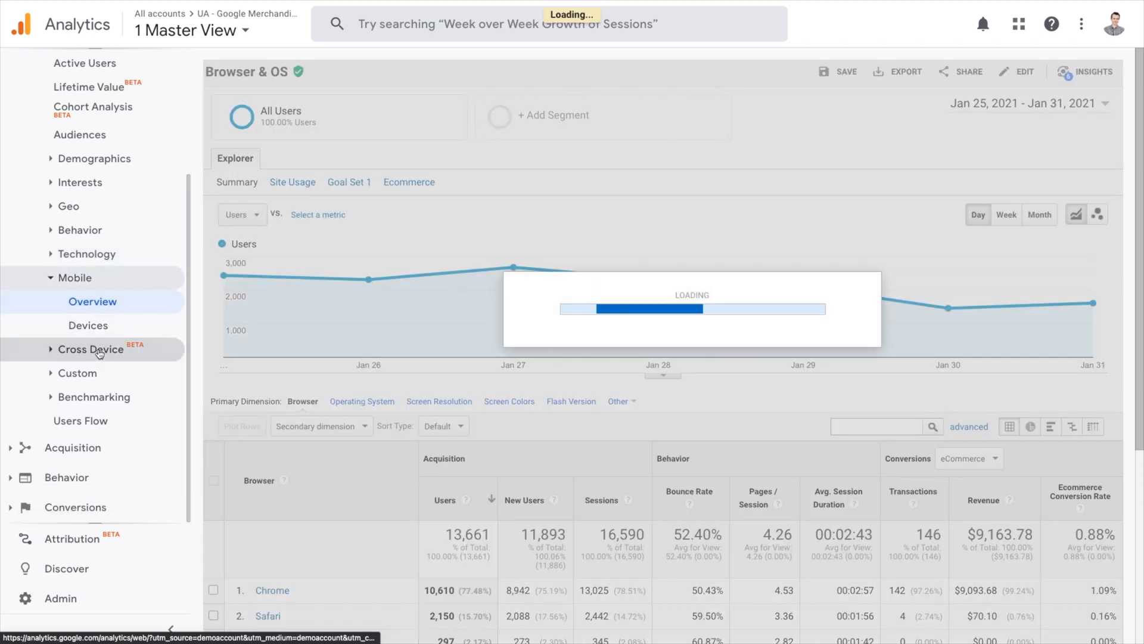
left_click(93, 301)
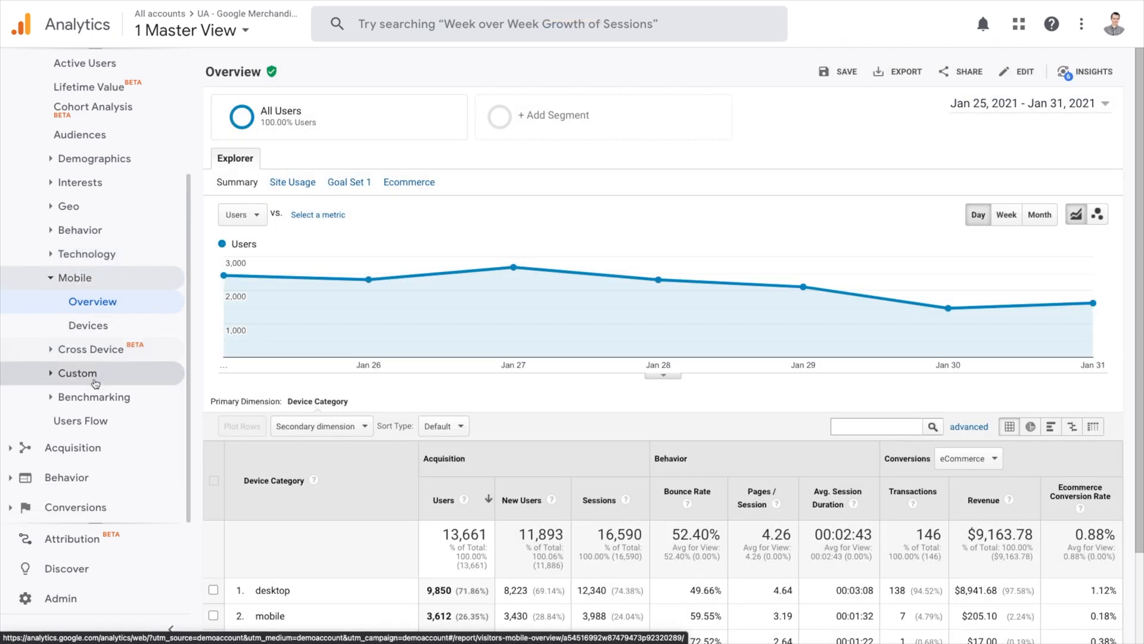
left_click(80, 420)
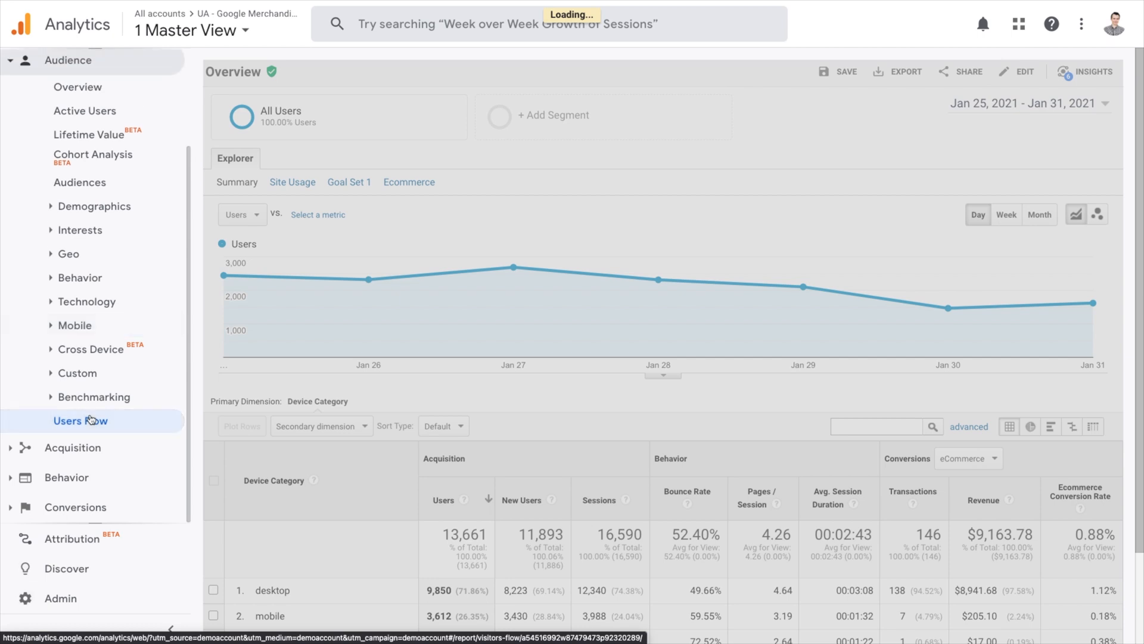
- Switch to the Facebook Analytics Overview showing 2.86K new users and $3.33K revenue
left_click(80, 421)
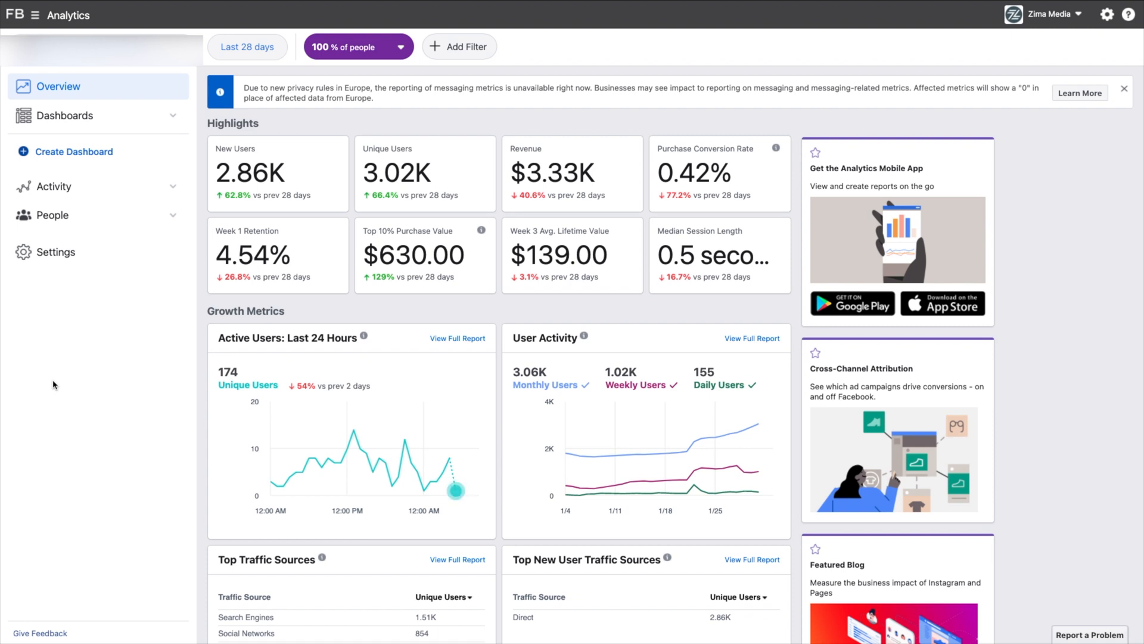
- Open the Ads Manager Audiences page listing the three Shopify audiences
left_click(52, 215)
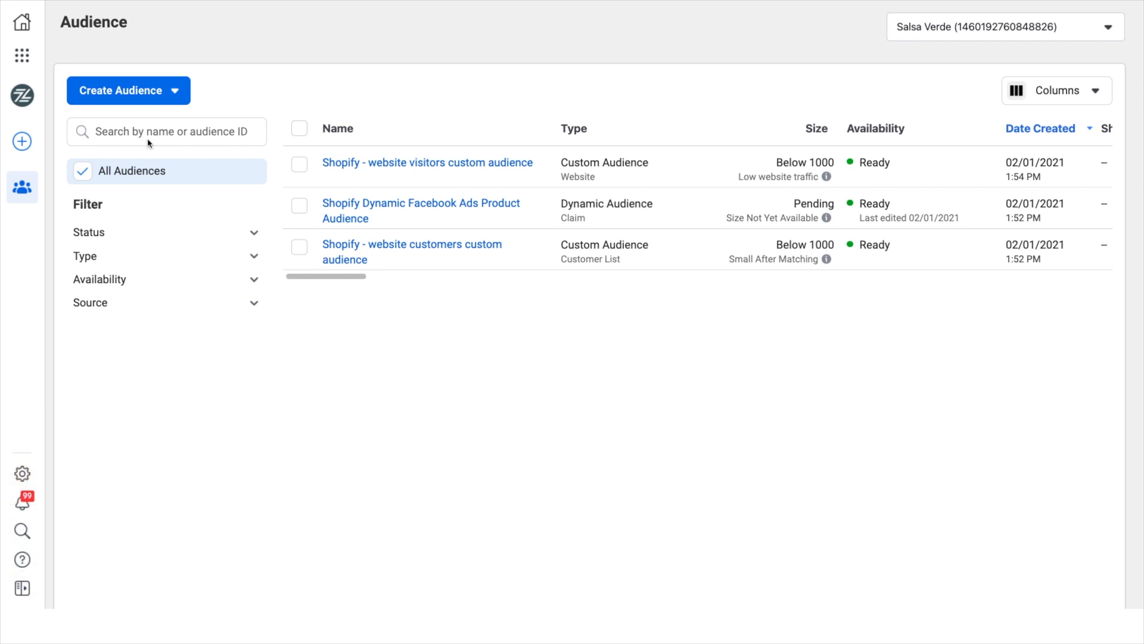
- Choose Create Audience > Custom Audience to bring up the source chooser
left_click(23, 56)
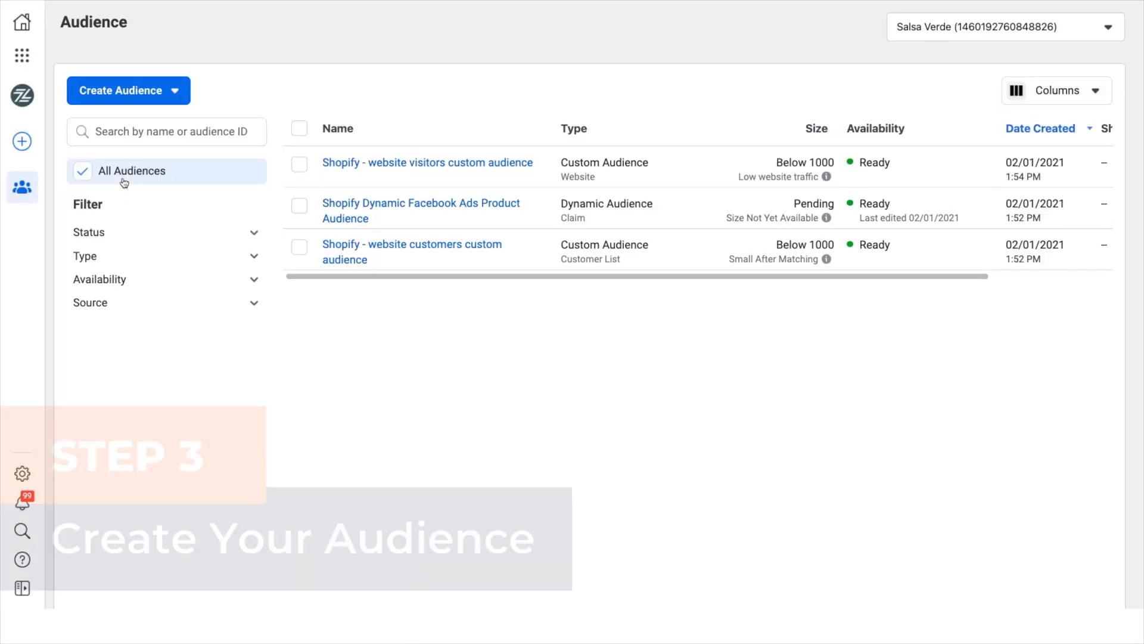
left_click(127, 90)
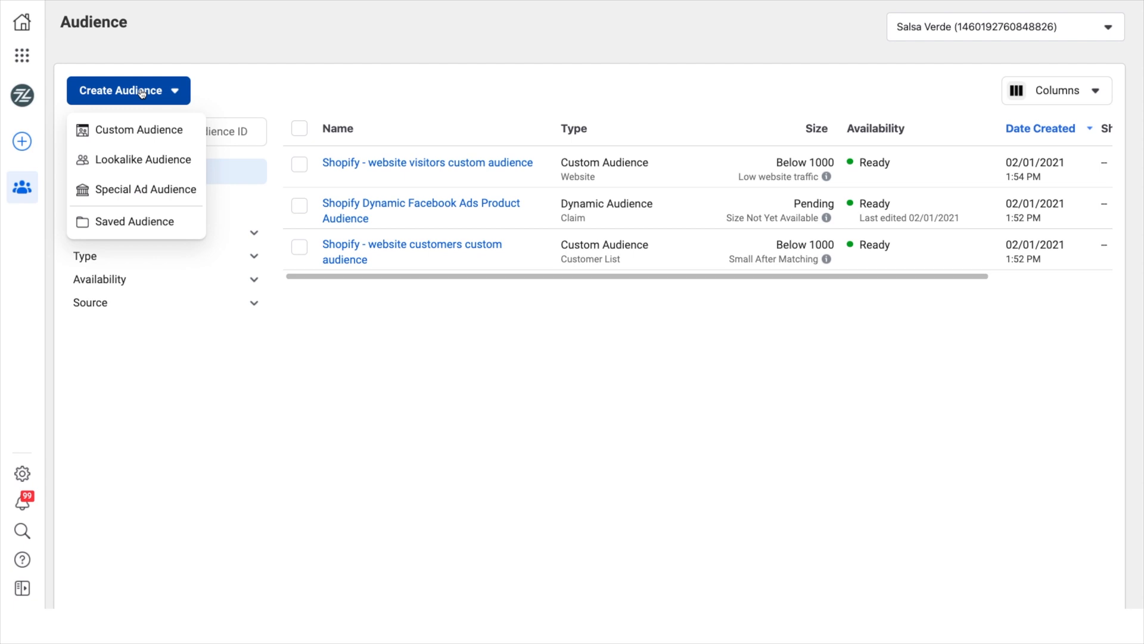
mouse_move(135, 130)
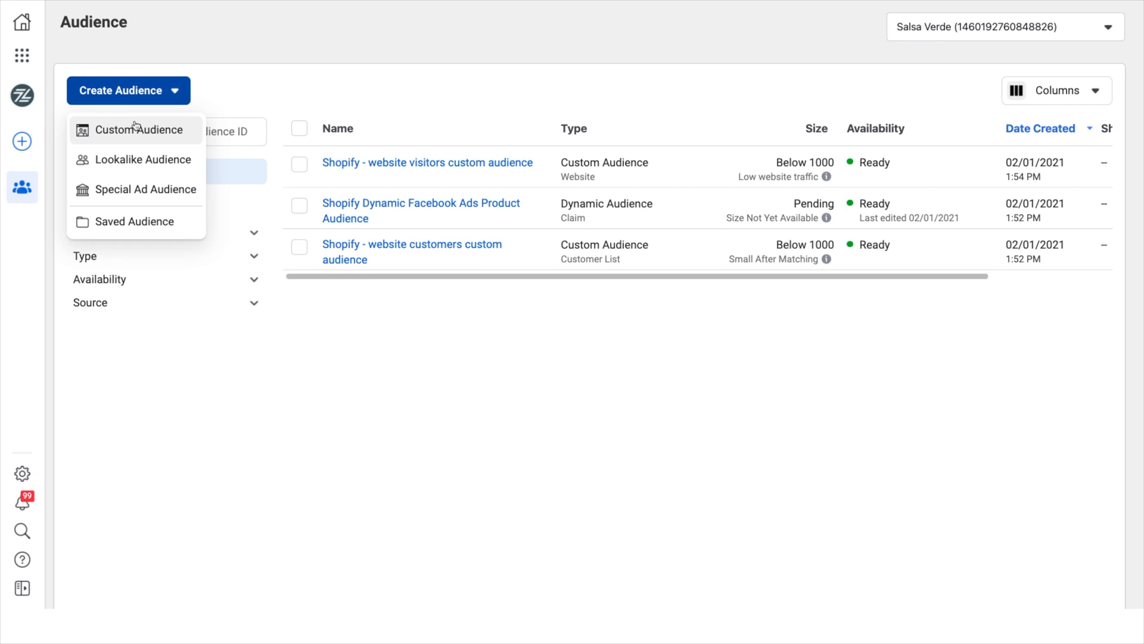
left_click(140, 130)
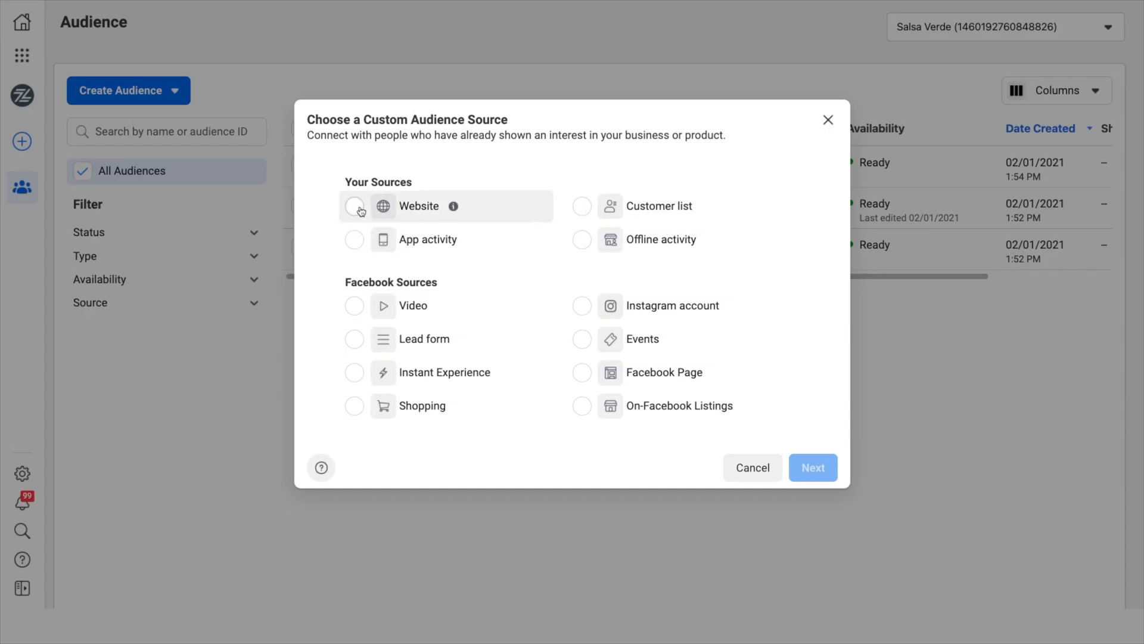
- Pick Website, look over the website custom audience form, then close it without creating
left_click(812, 467)
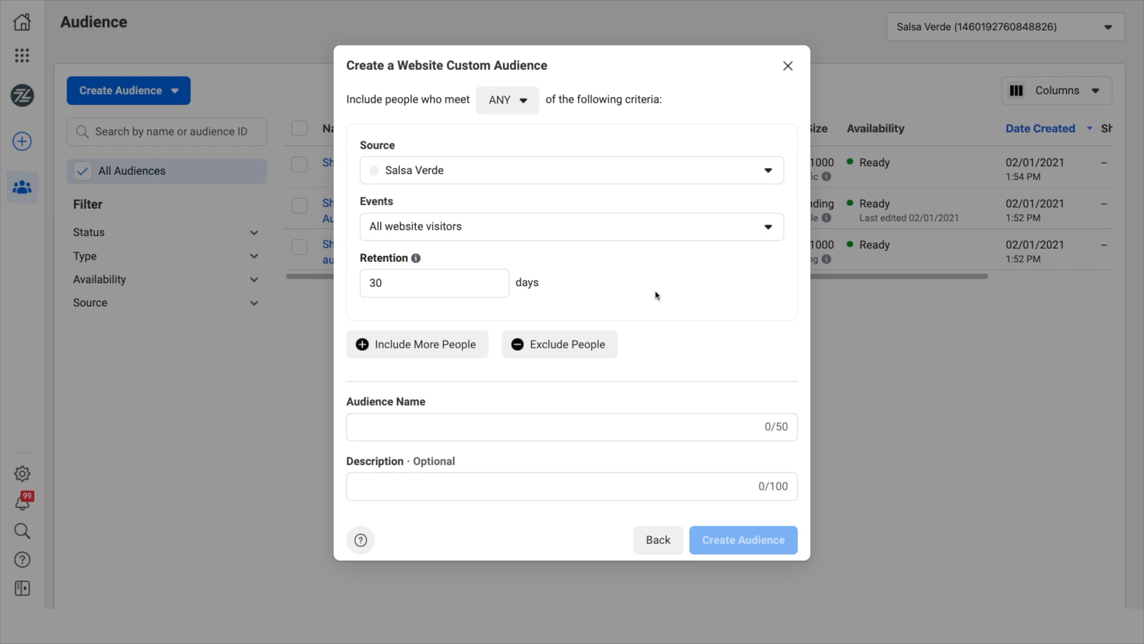
mouse_move(594, 336)
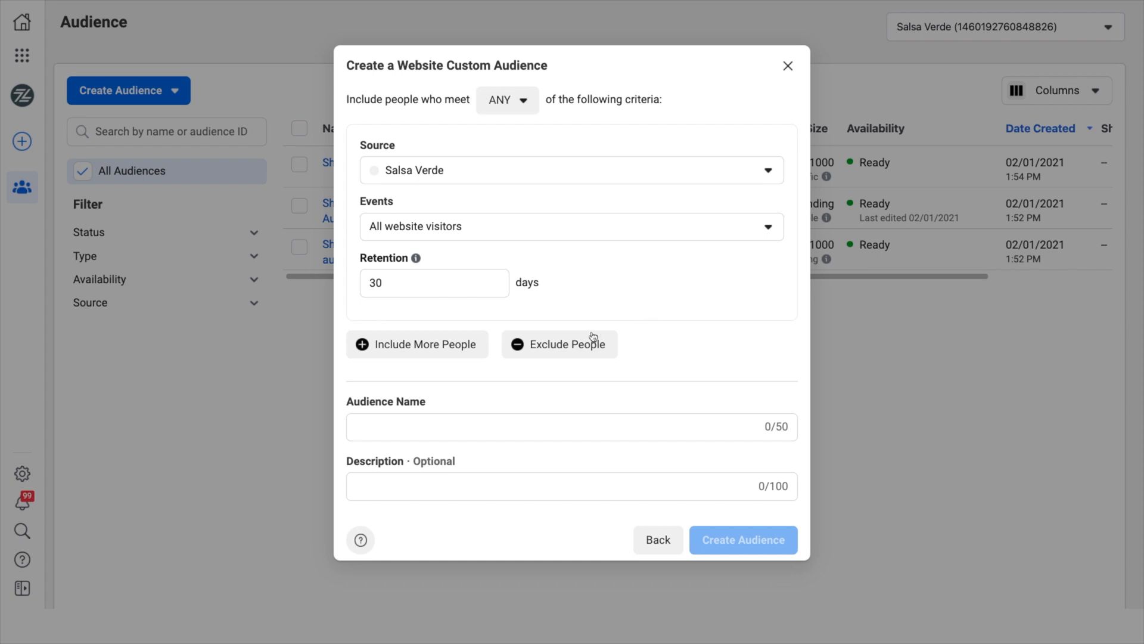
left_click(786, 65)
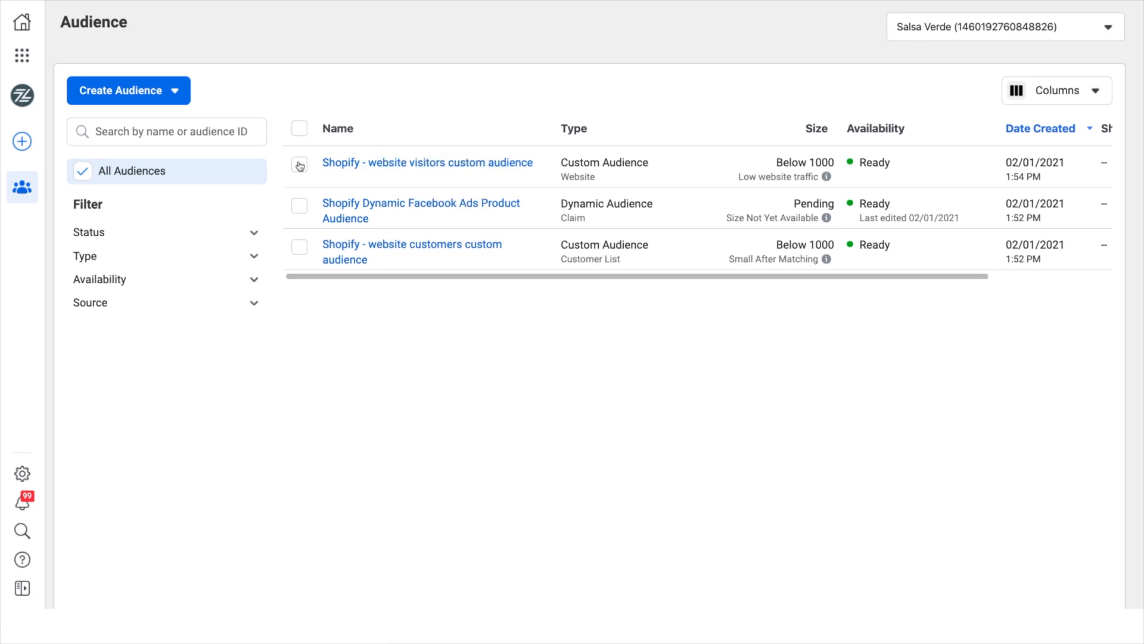
- Select the Shopify - website visitors audience and open its summary showing under 1000 people
left_click(299, 166)
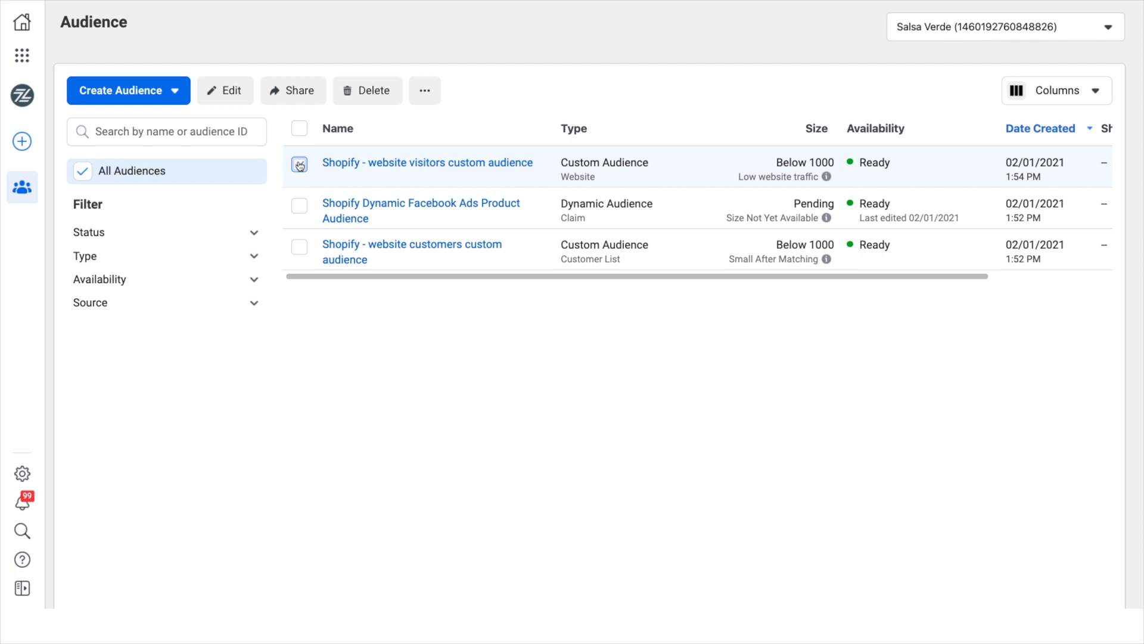
left_click(299, 163)
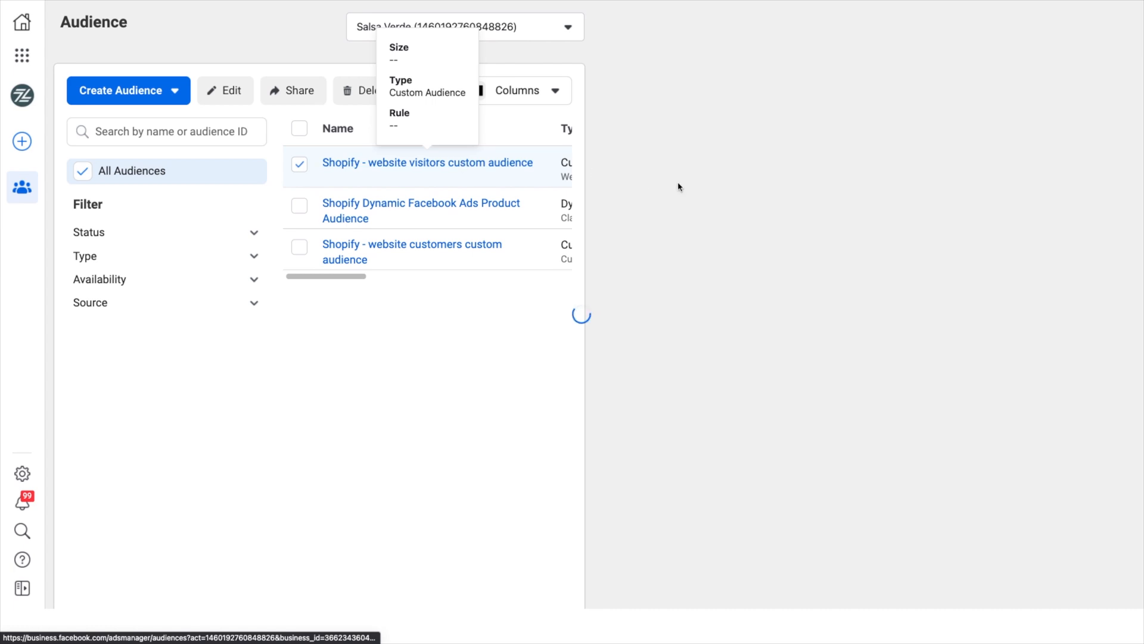
left_click(428, 162)
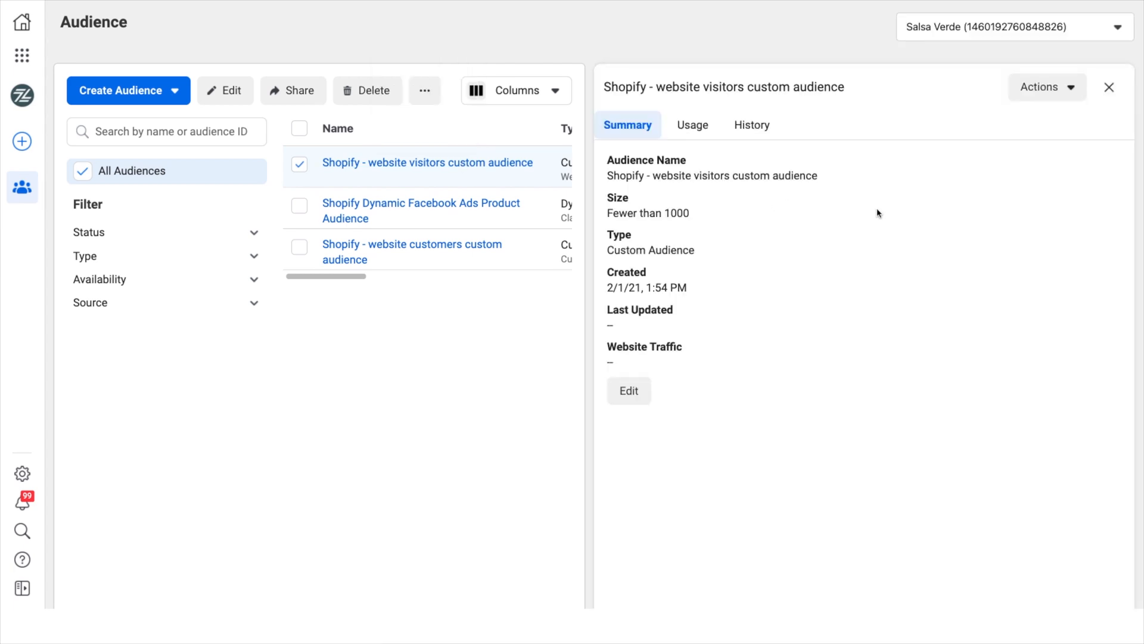
mouse_move(927, 190)
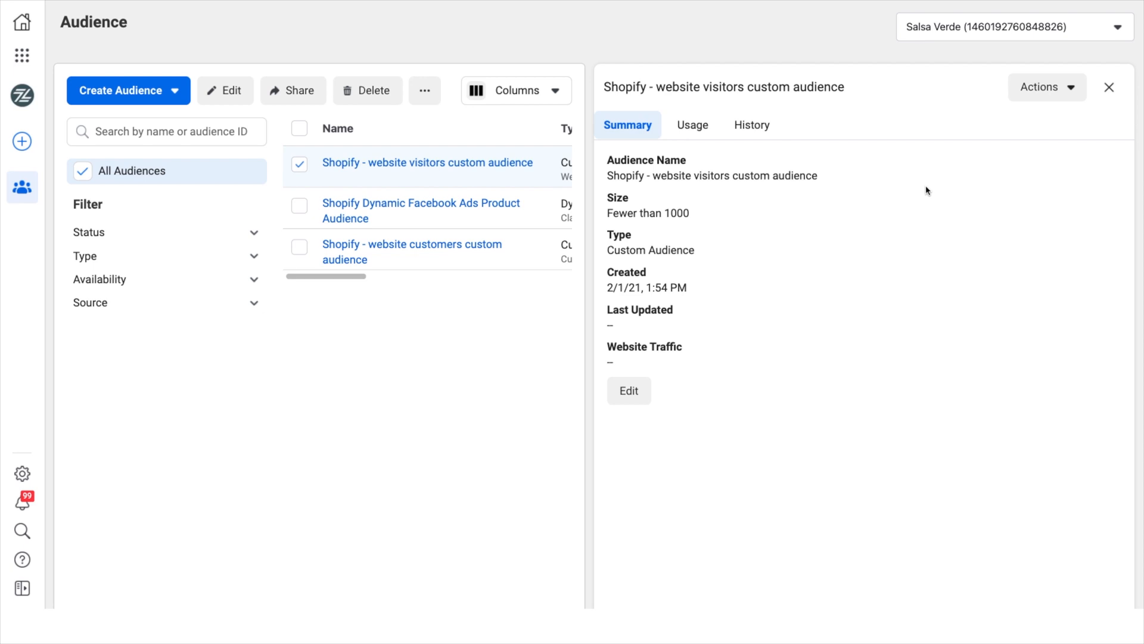
mouse_move(1042, 93)
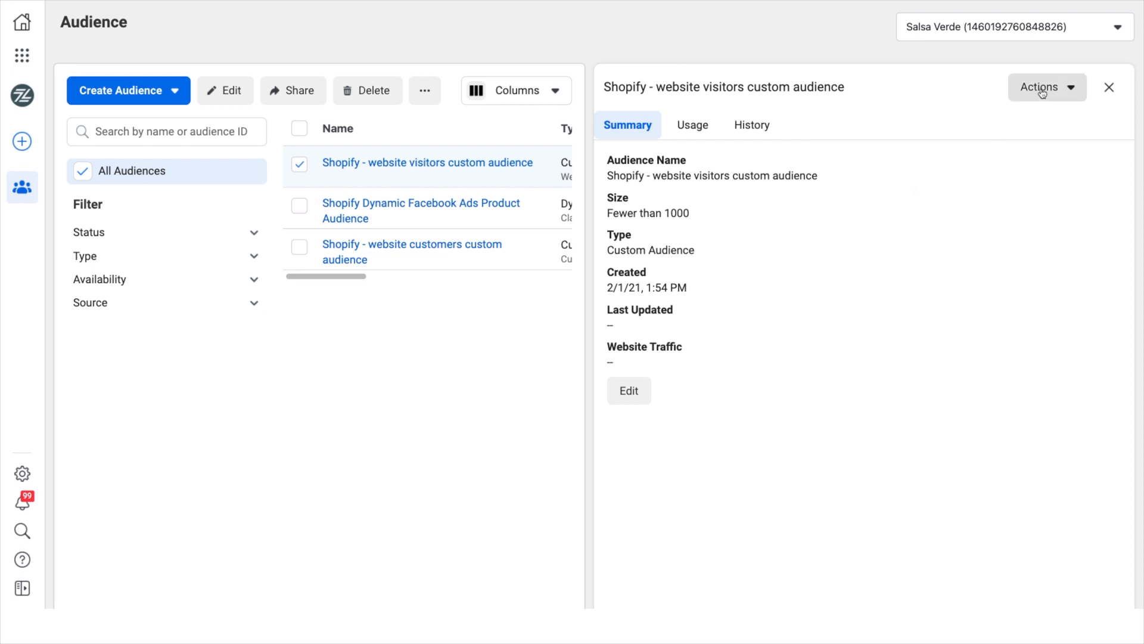
- Open the audience's Actions dropdown listing Edit, Create Lookalike, Share and Delete
left_click(1046, 87)
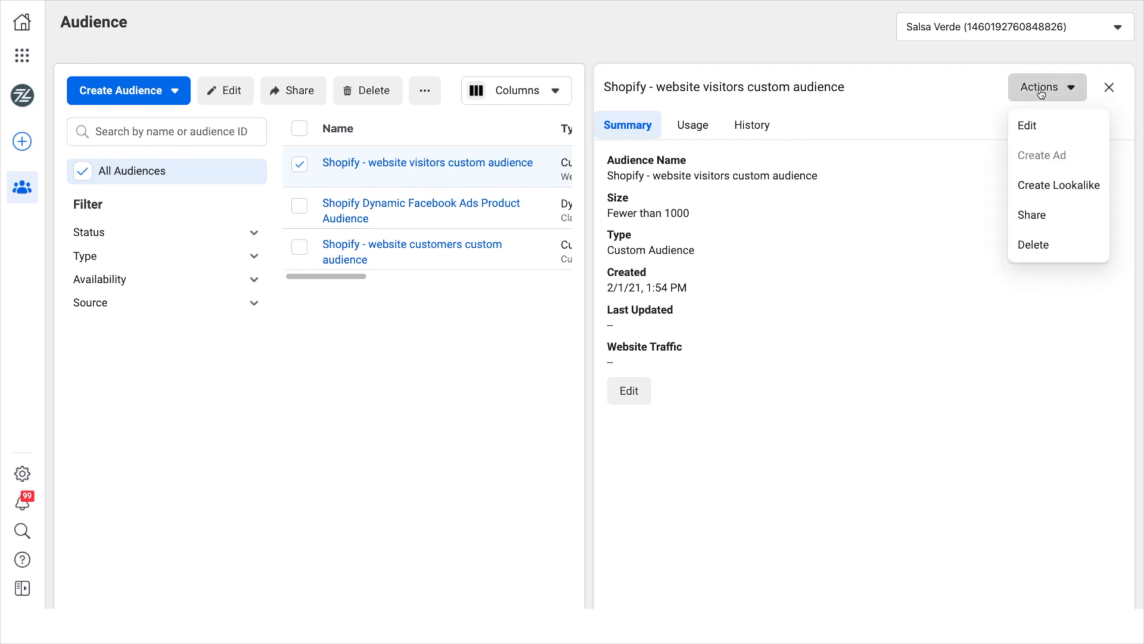
mouse_move(1030, 125)
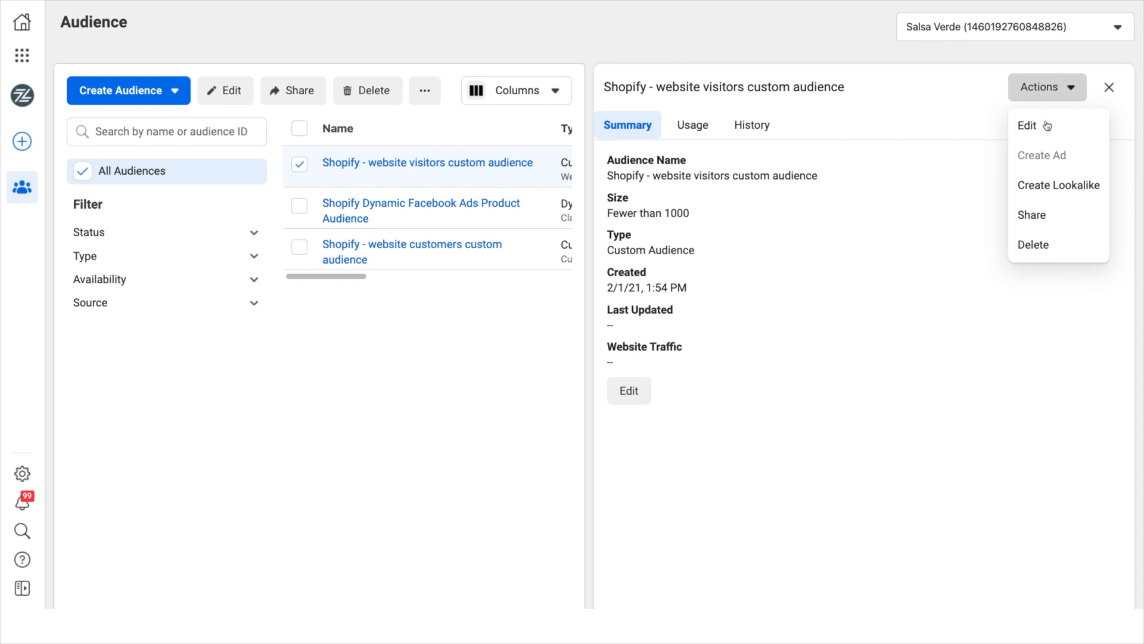
mouse_move(1011, 156)
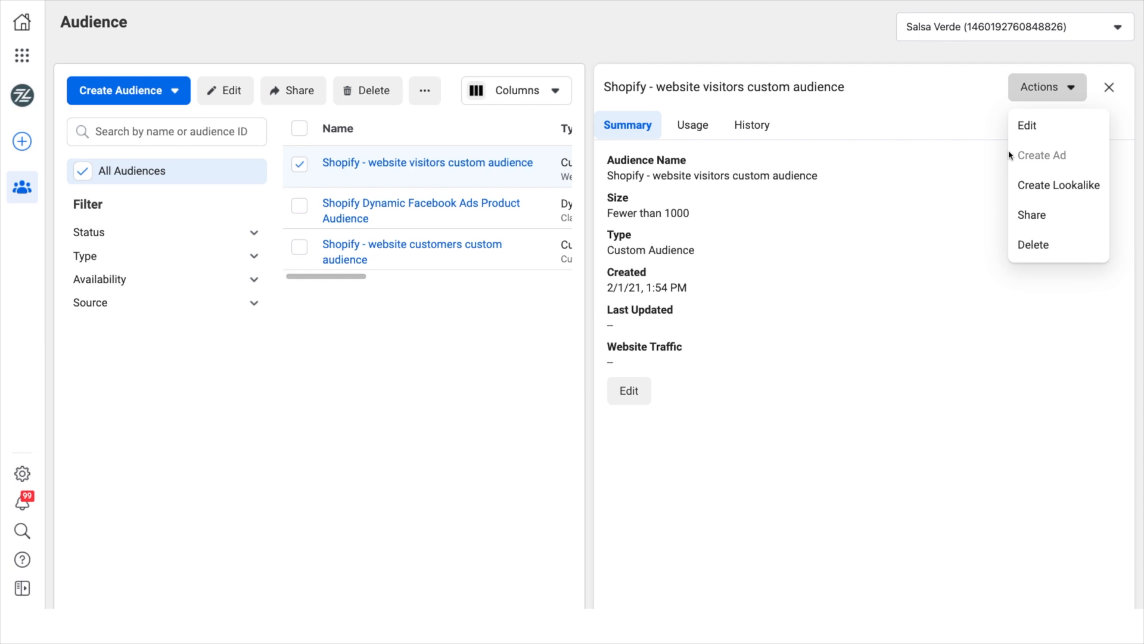
mouse_move(1061, 159)
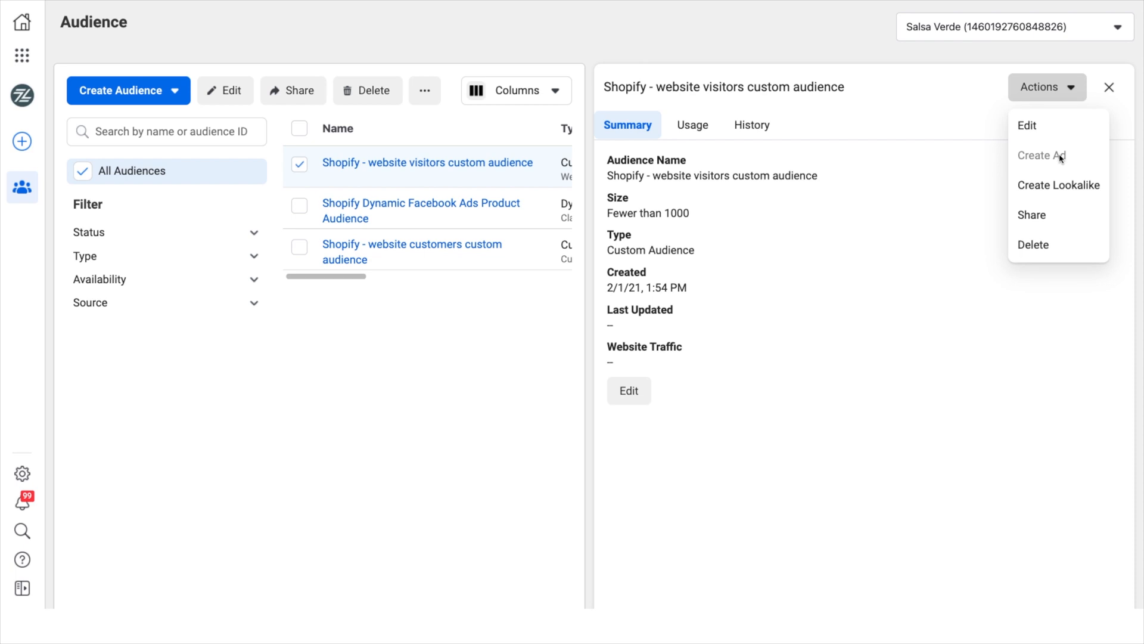